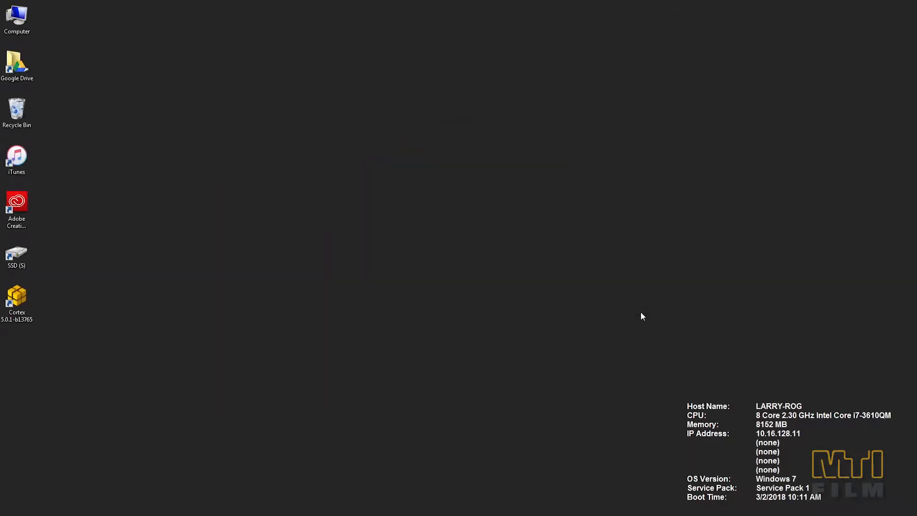
Launch Cortex 5.0.1 from its desktop shortcut into the Demo project.
click(17, 299)
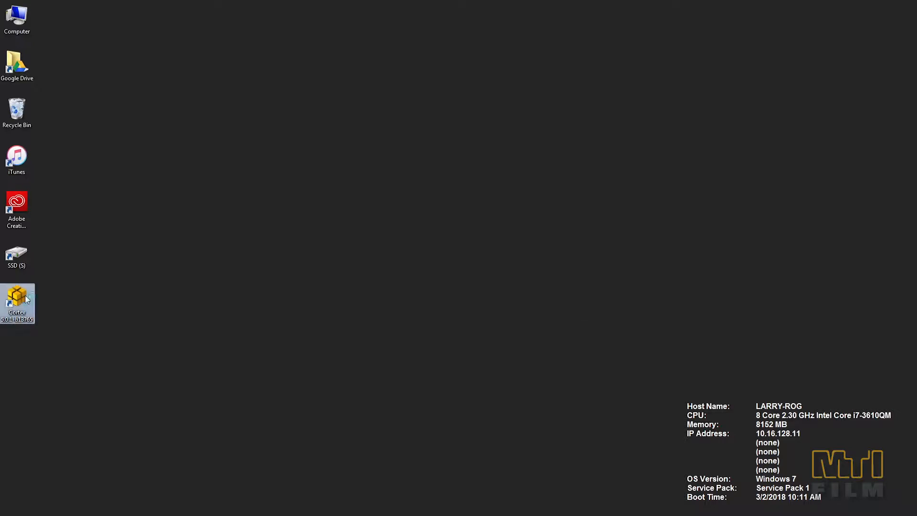
double_click(17, 303)
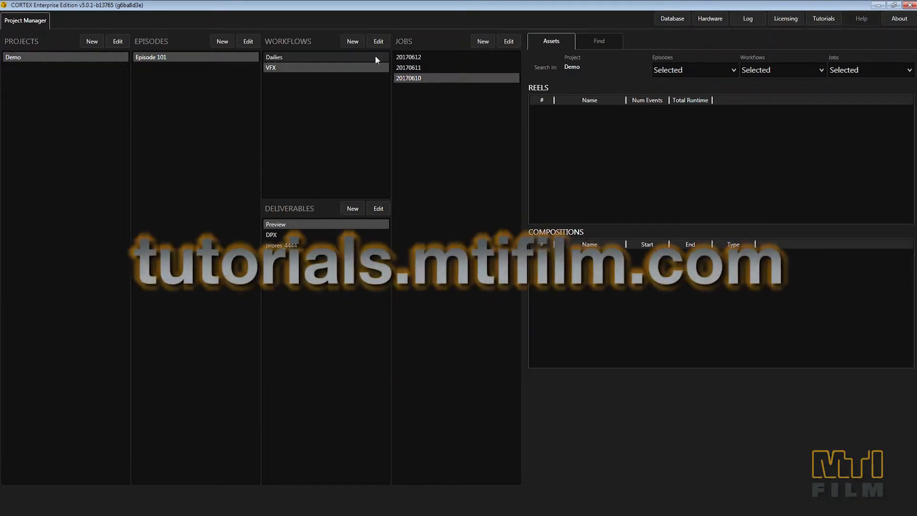
Create and open the Dailies job 20170622 under Episode 101, dismissing the Function Key Help.
click(481, 41)
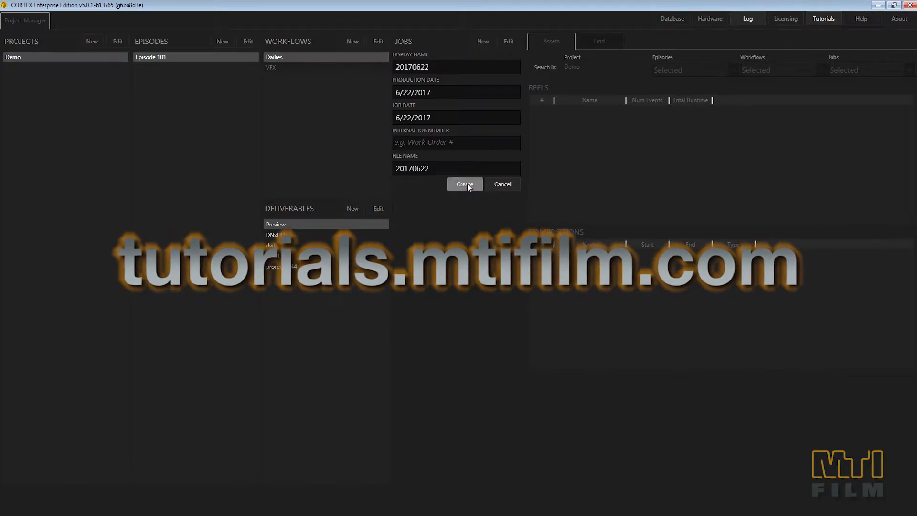
click(464, 183)
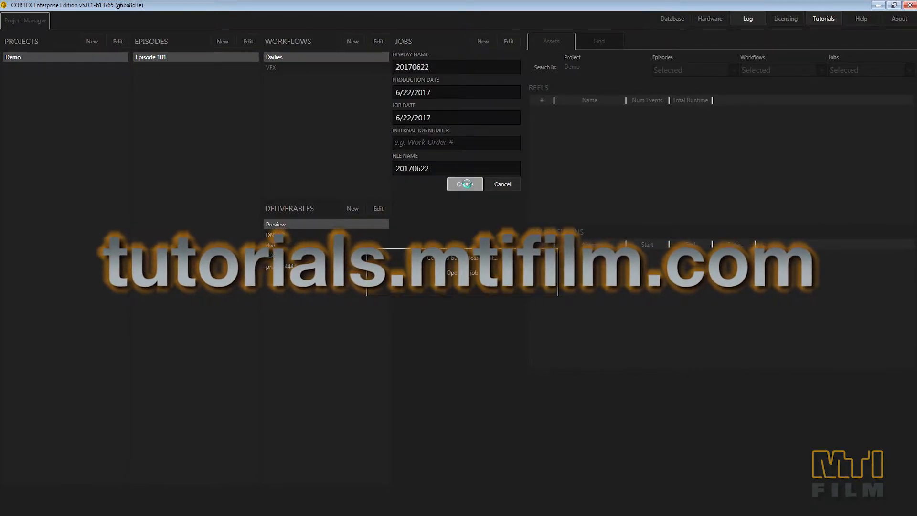
click(464, 184)
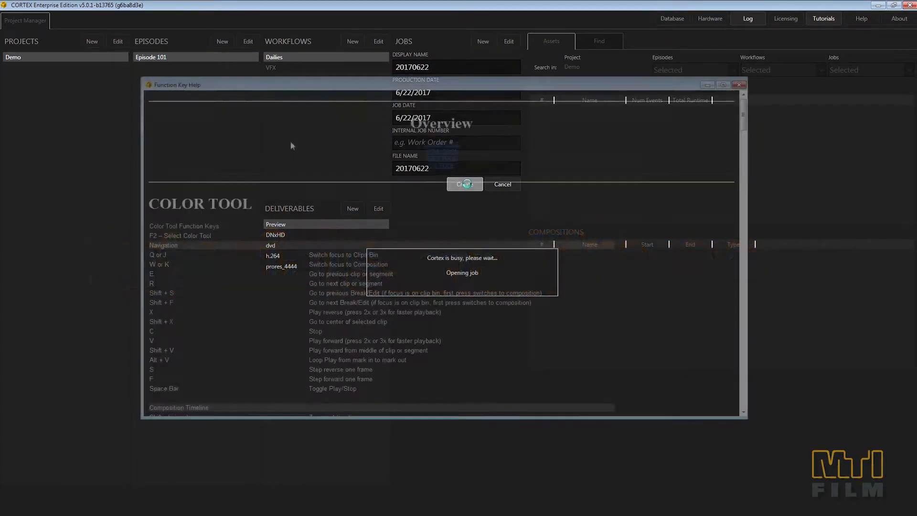
click(464, 184)
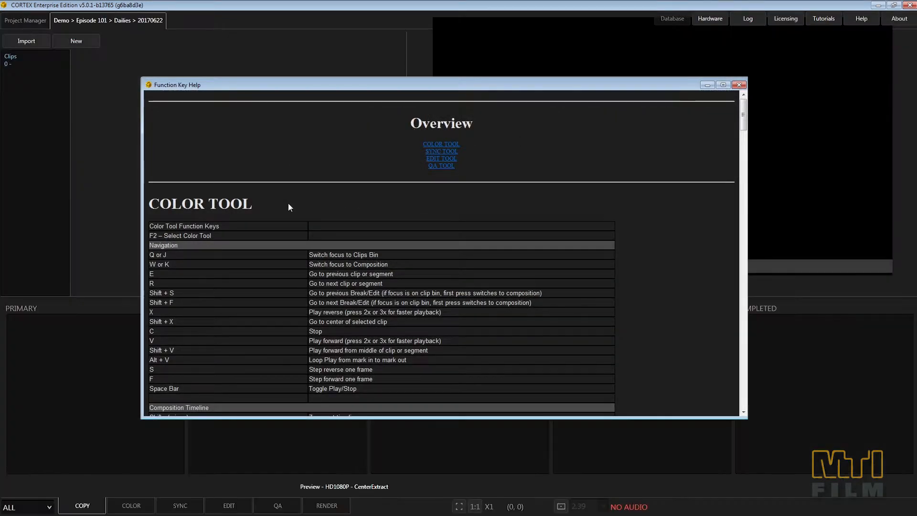
scroll(down, 3)
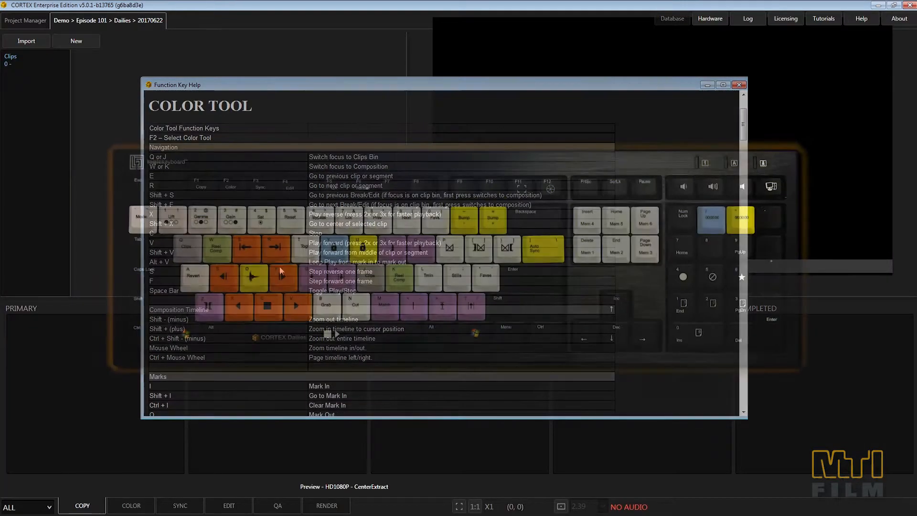
click(738, 85)
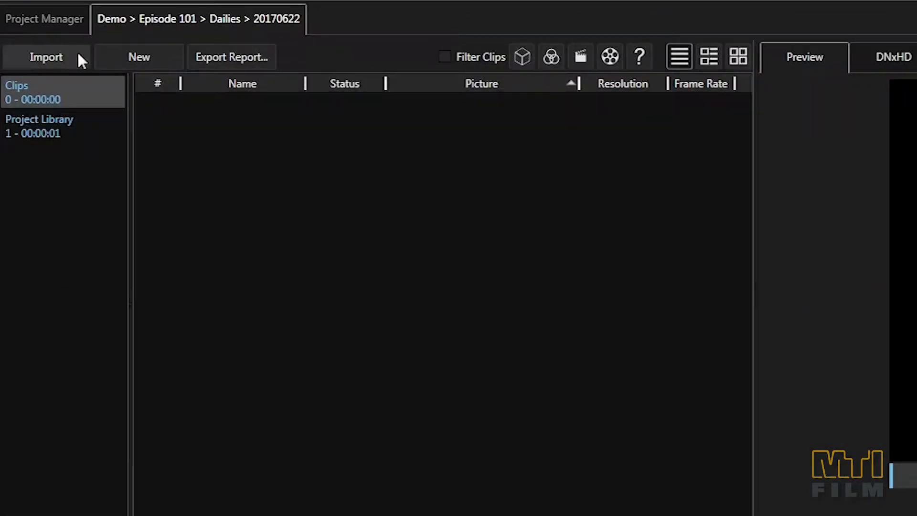
Import the to_mti media folder to S:\primary_dest with barcode 123456 and start copying.
click(46, 56)
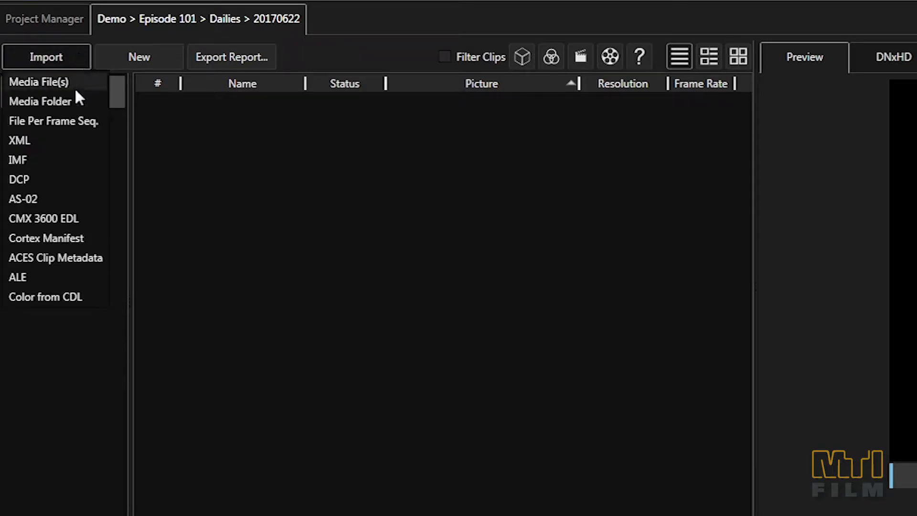
click(40, 100)
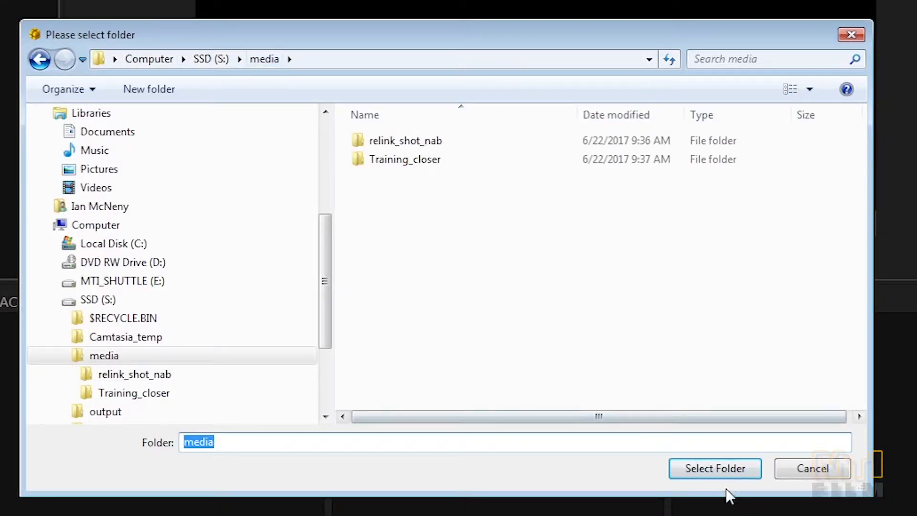
click(715, 468)
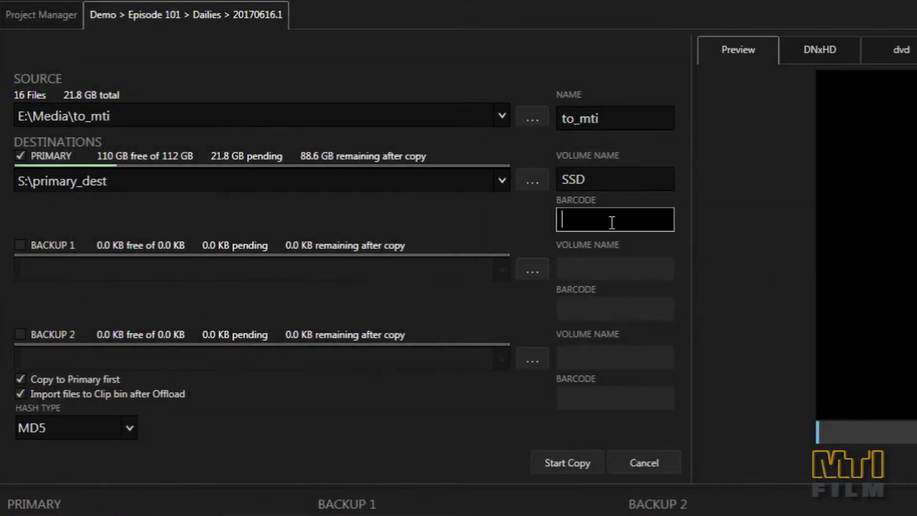
text(12345)
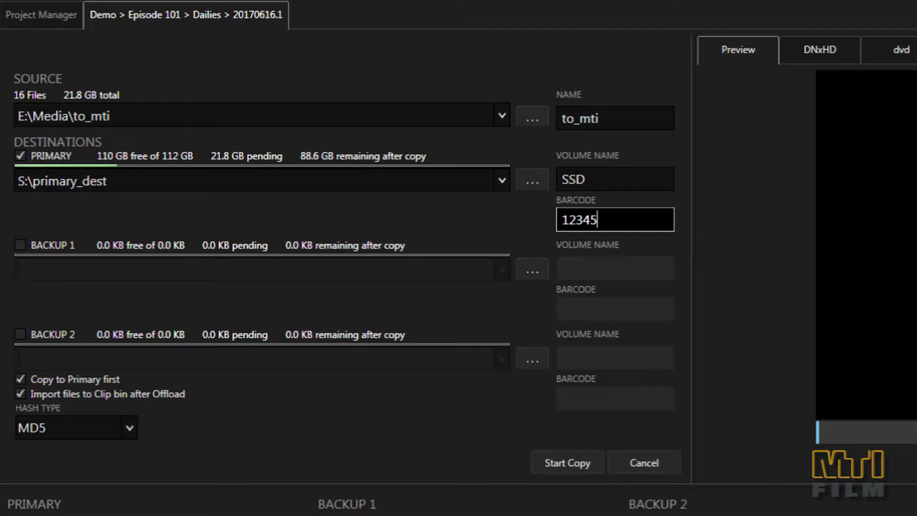
text(6)
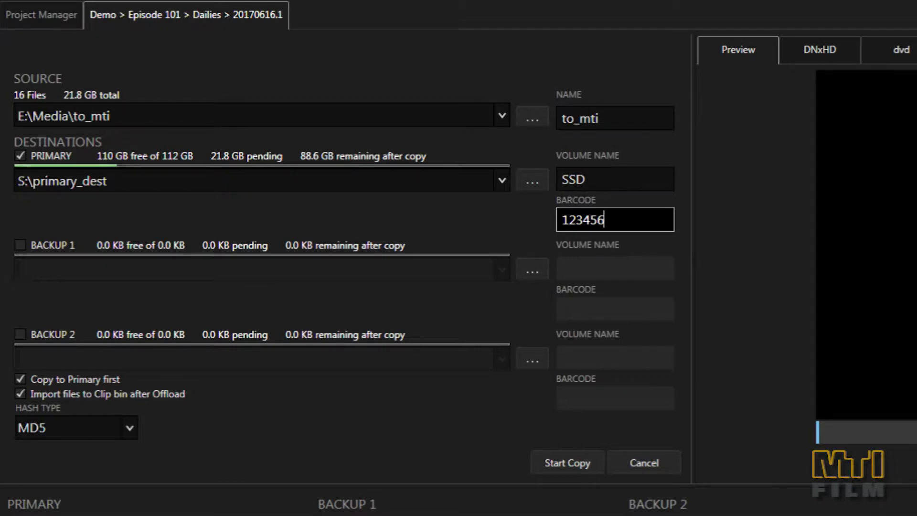
click(565, 463)
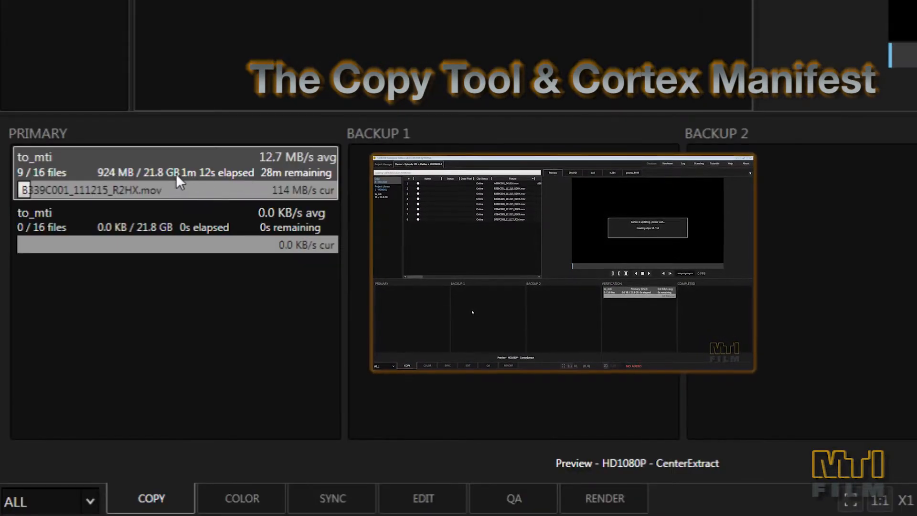
right_click(146, 173)
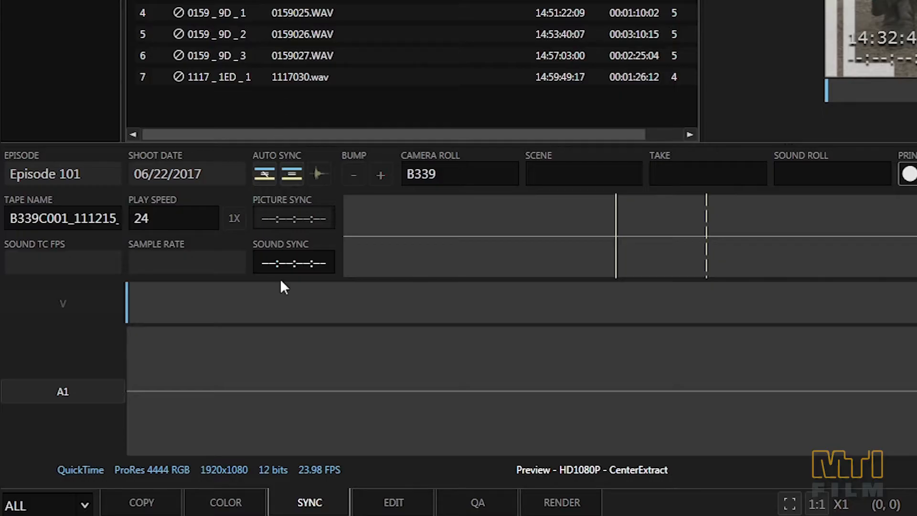
mouse_move(260, 485)
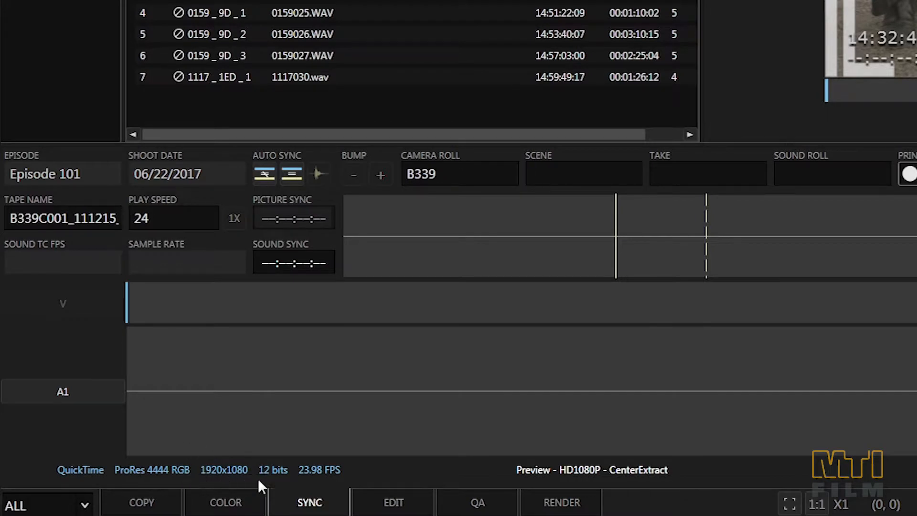
mouse_move(263, 478)
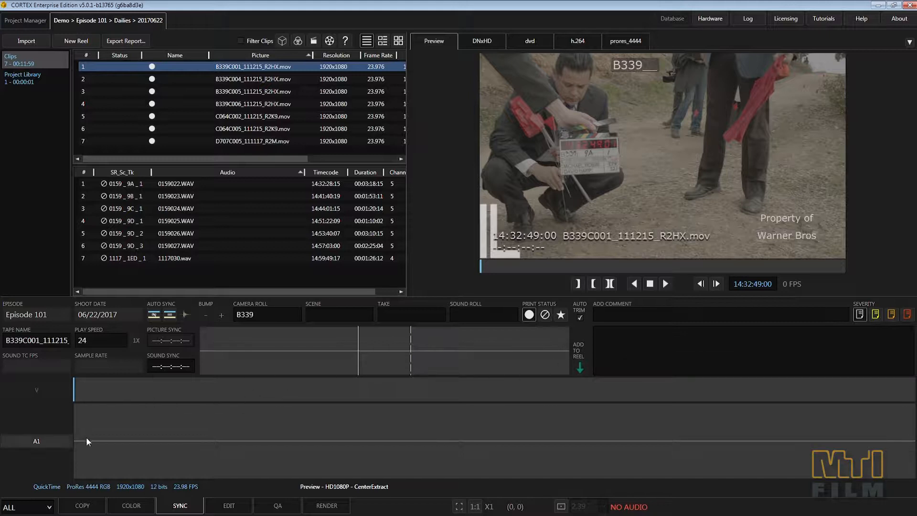
mouse_move(237, 378)
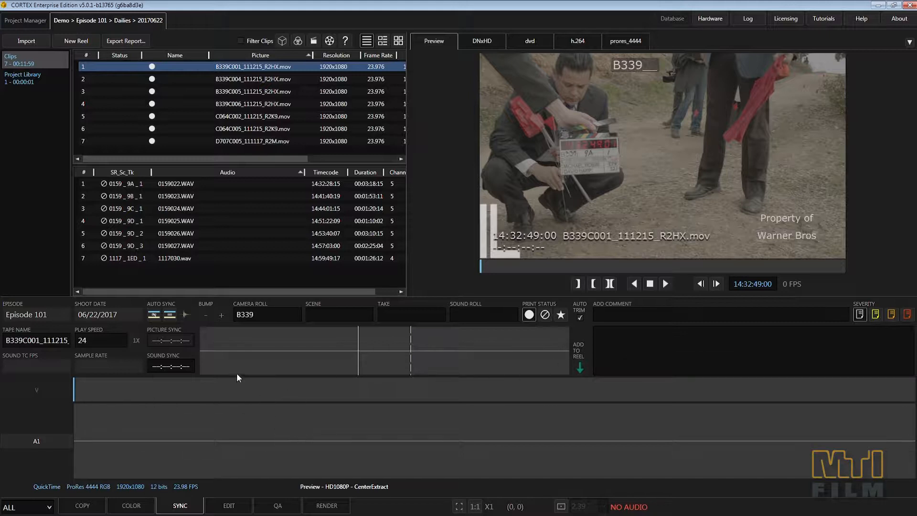
mouse_move(503, 374)
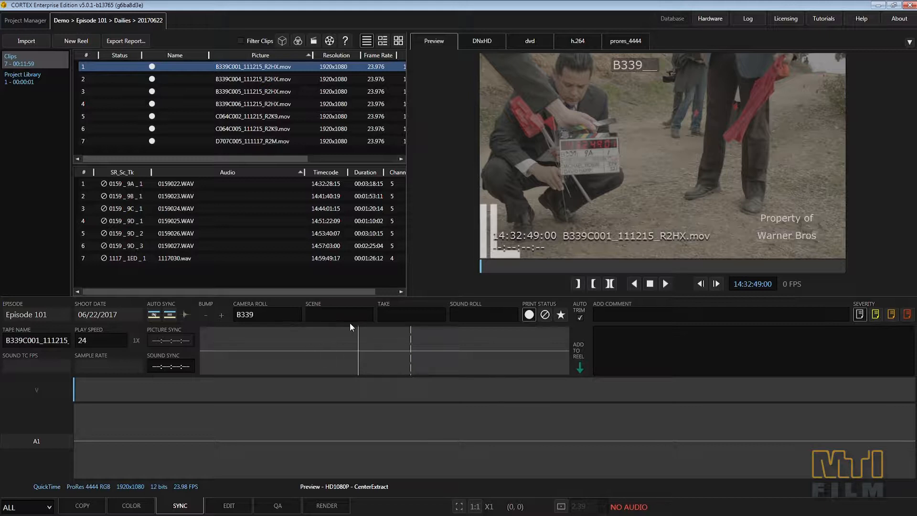
mouse_move(460, 326)
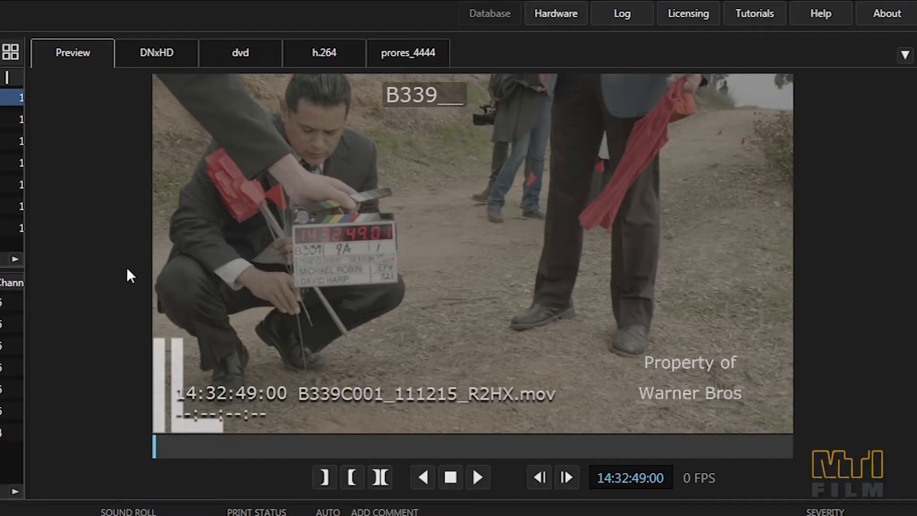
mouse_move(424, 82)
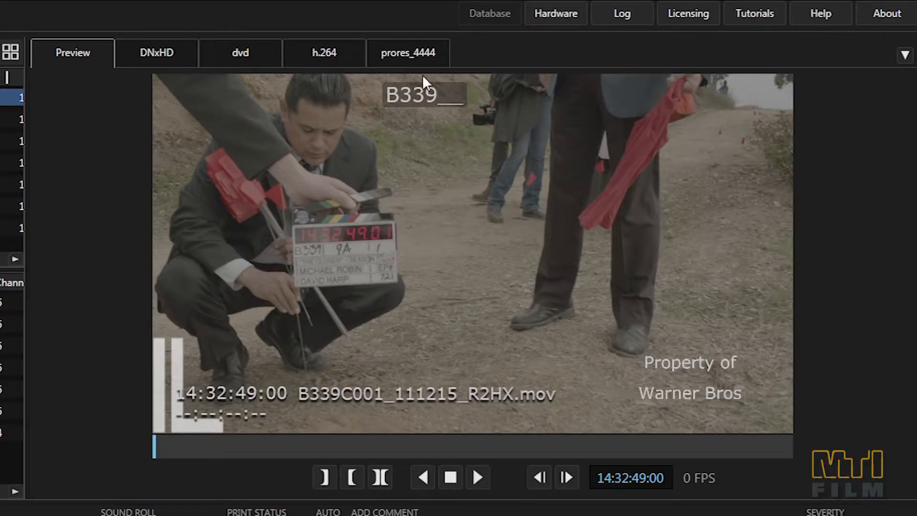
click(240, 52)
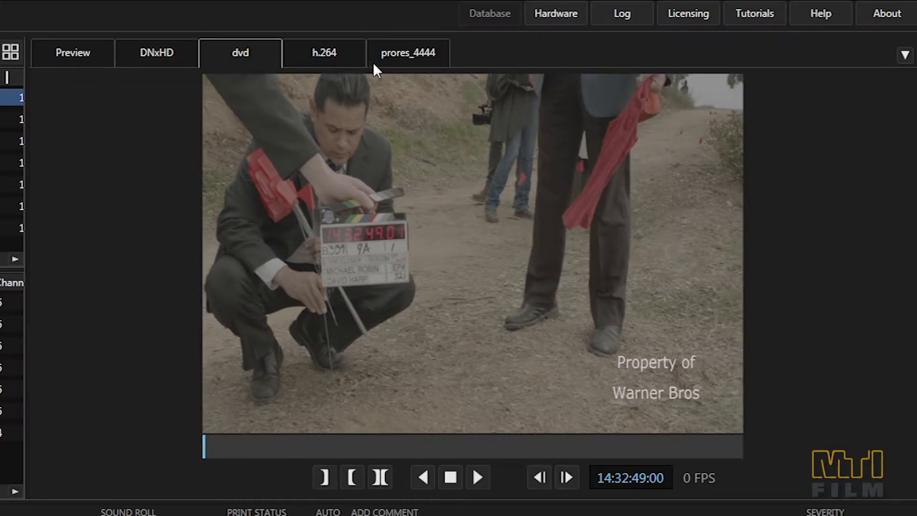
click(408, 53)
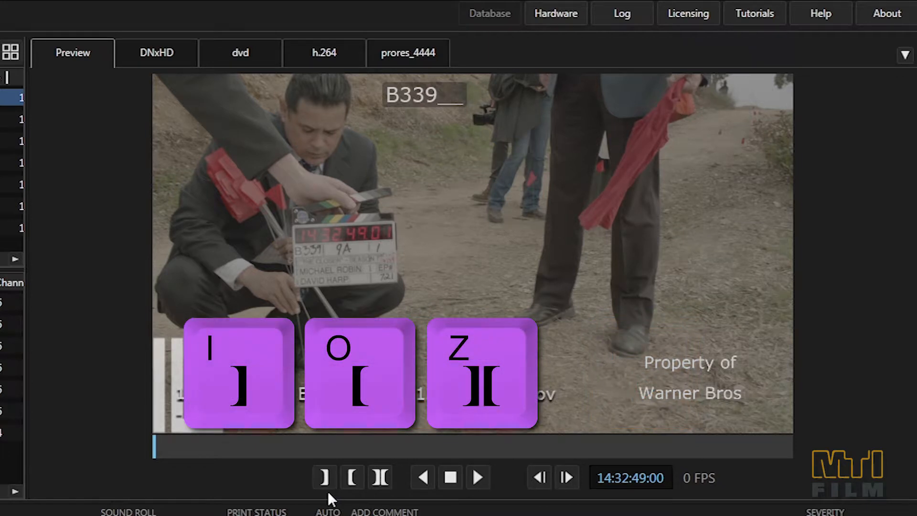
mouse_move(375, 500)
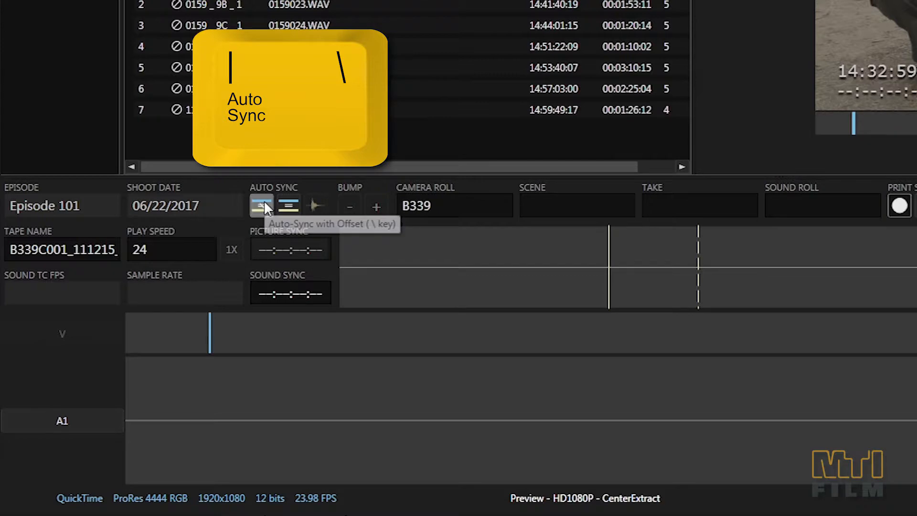
Auto-sync clip 9A-1 (roll B339) with sound roll 0159 at 14:32:59:04.
click(259, 205)
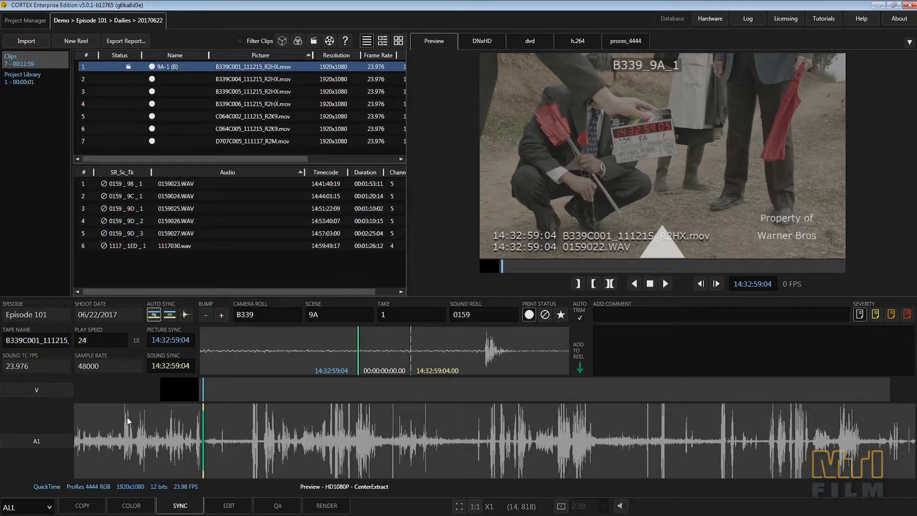
mouse_move(116, 417)
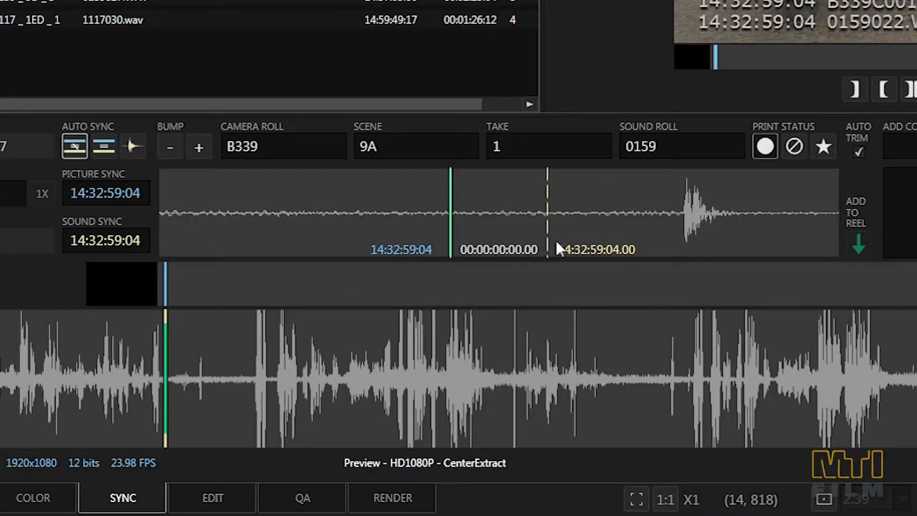
mouse_move(705, 252)
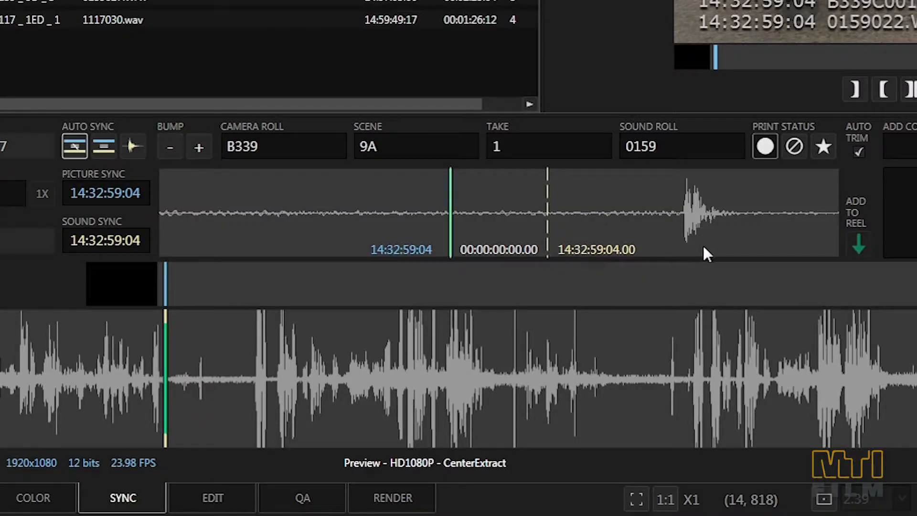
mouse_move(473, 252)
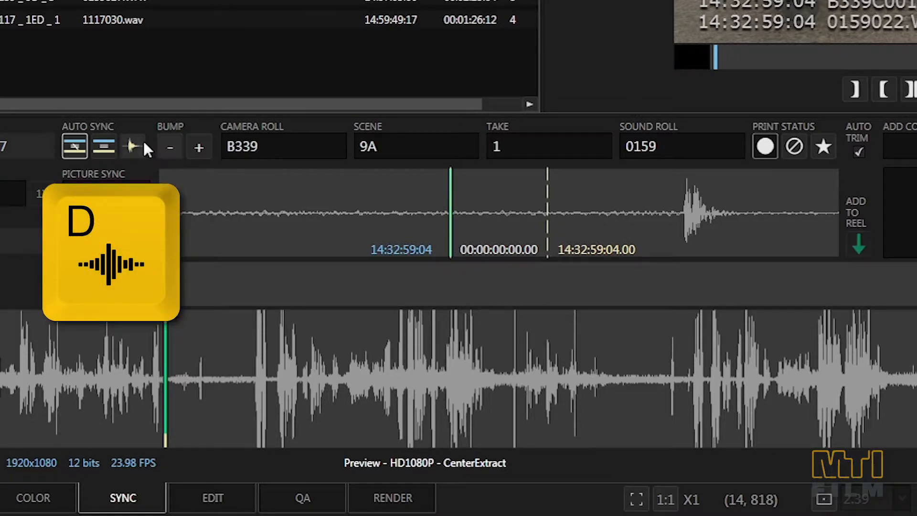
Clap-sync clip 9A-1 to 14:32:59:06, then bump the sound by whole frames and sub-frames.
click(133, 146)
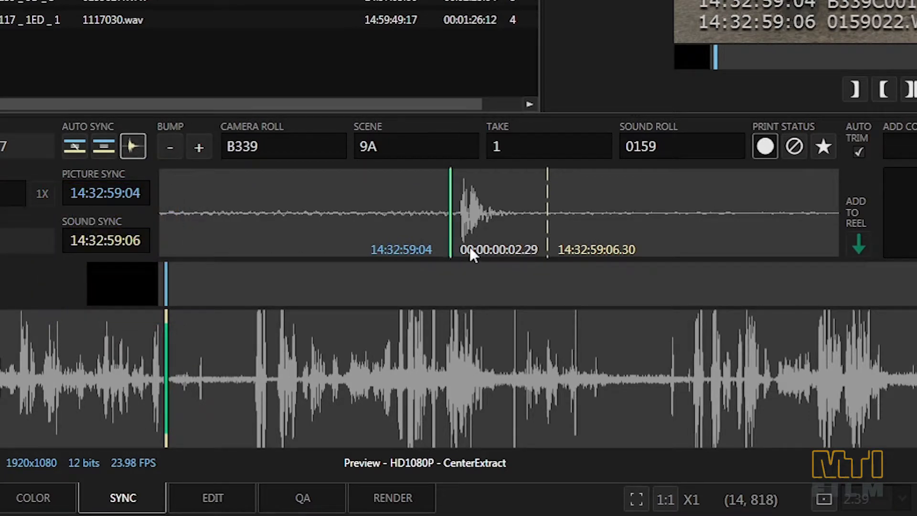
mouse_move(535, 264)
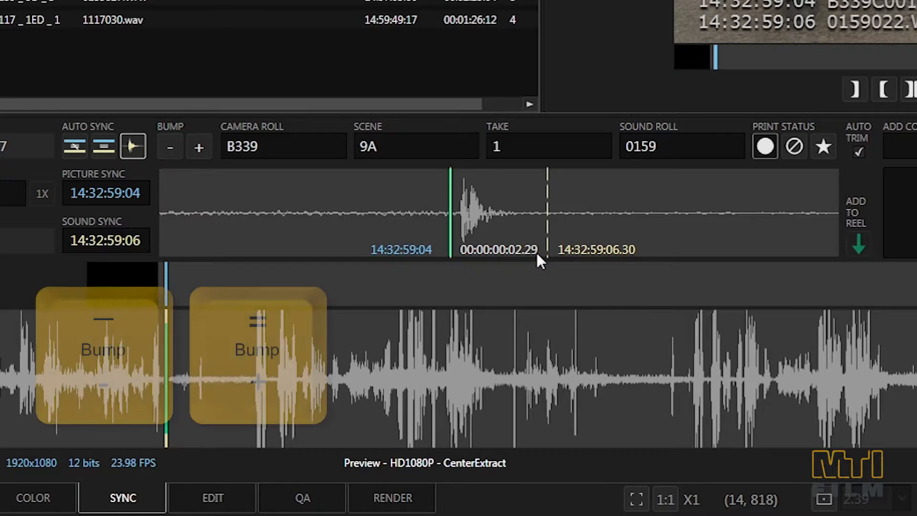
click(198, 146)
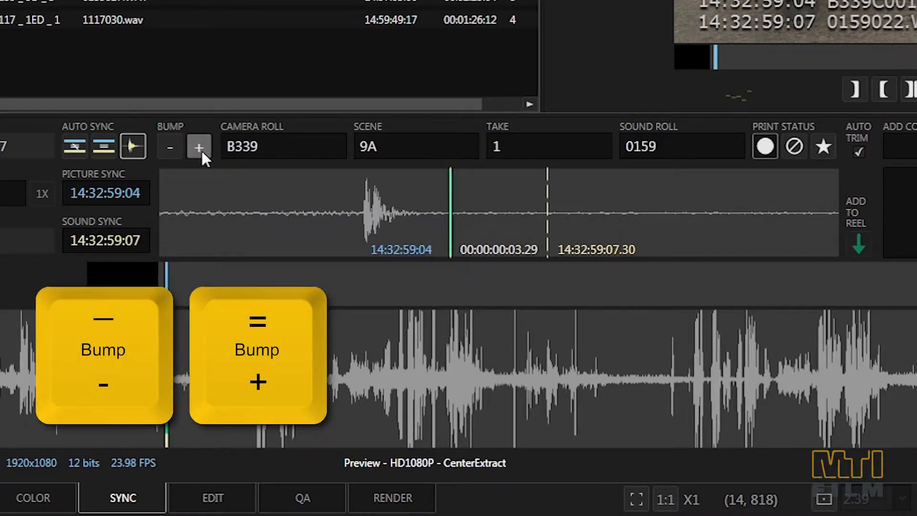
click(170, 148)
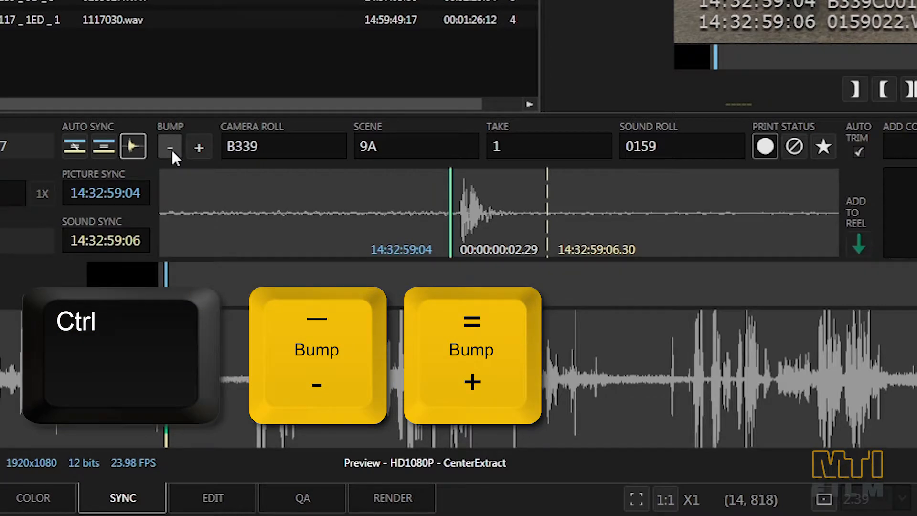
click(169, 147)
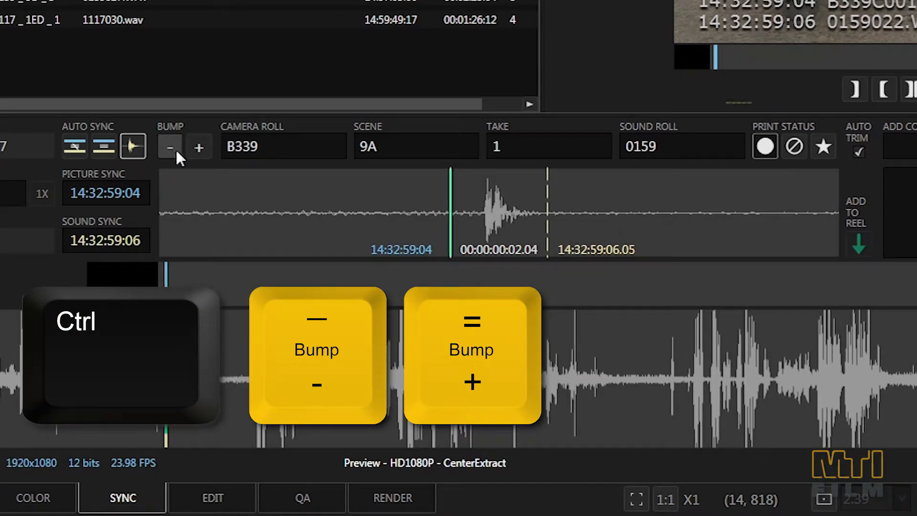
click(199, 147)
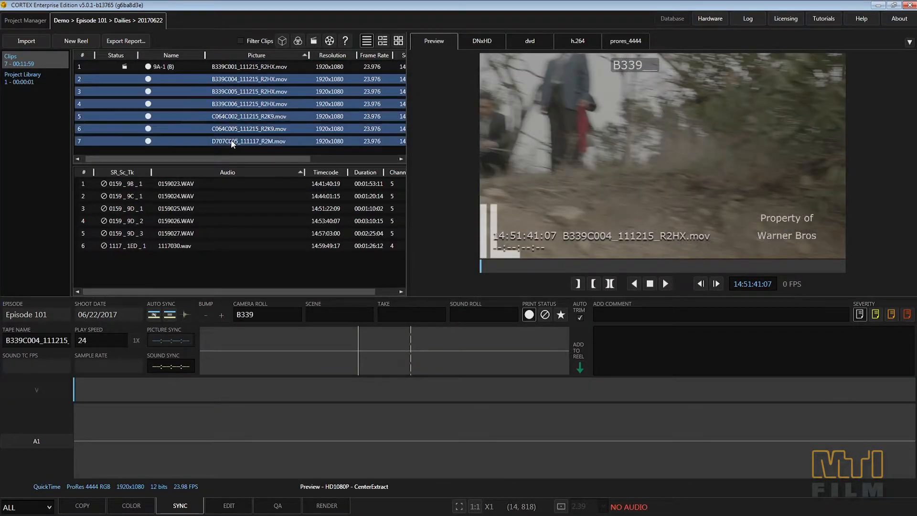
mouse_move(155, 314)
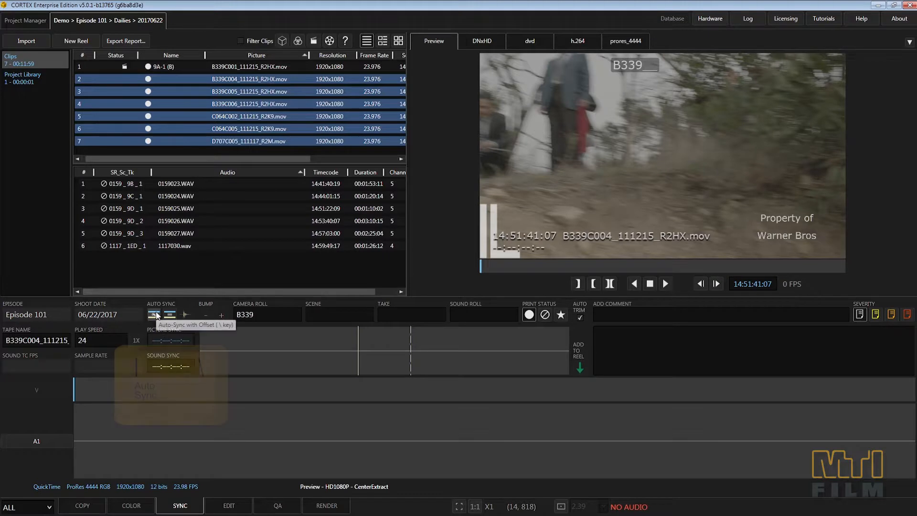
Batch auto-sync the six selected clips by timecode offset, reviewing 9D-1 and the D707 clip.
click(152, 314)
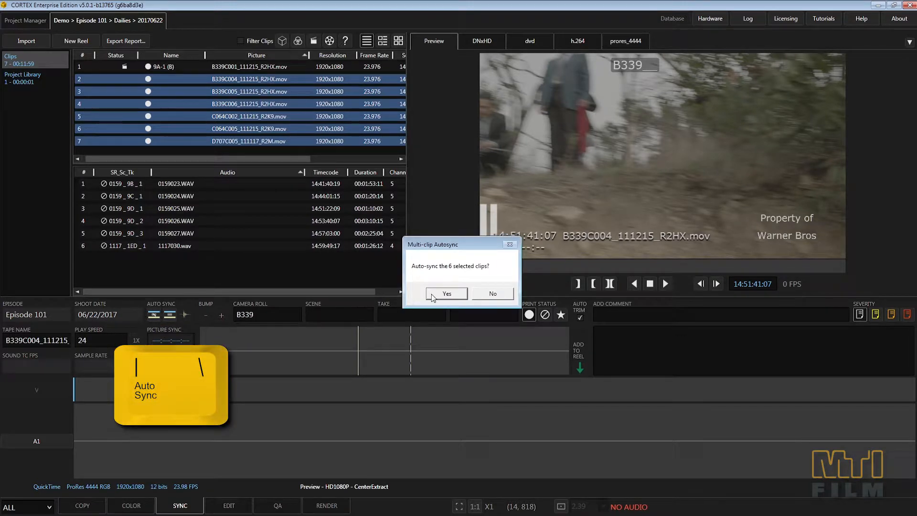
click(446, 293)
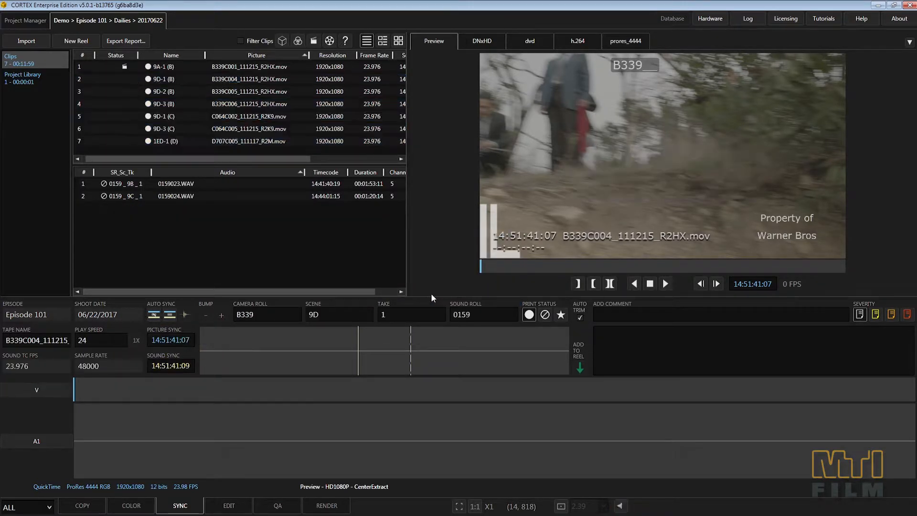
click(234, 79)
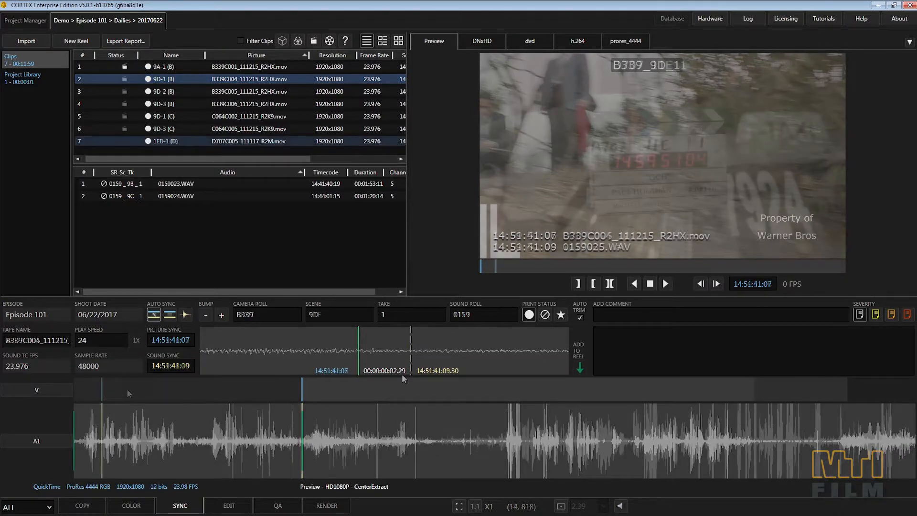
click(234, 141)
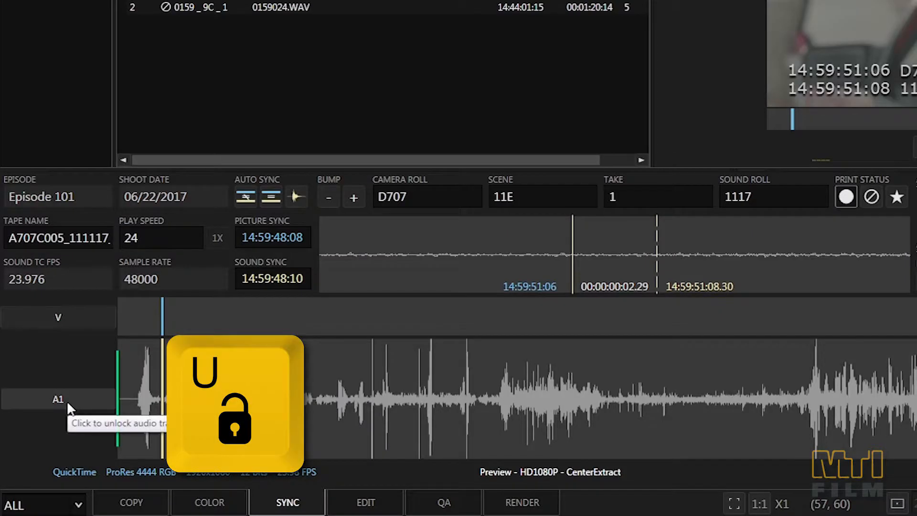
Unlock audio on clip 11E-1 and clap-sync it to 1117030.wav at sound 15:00:08:01.
click(57, 399)
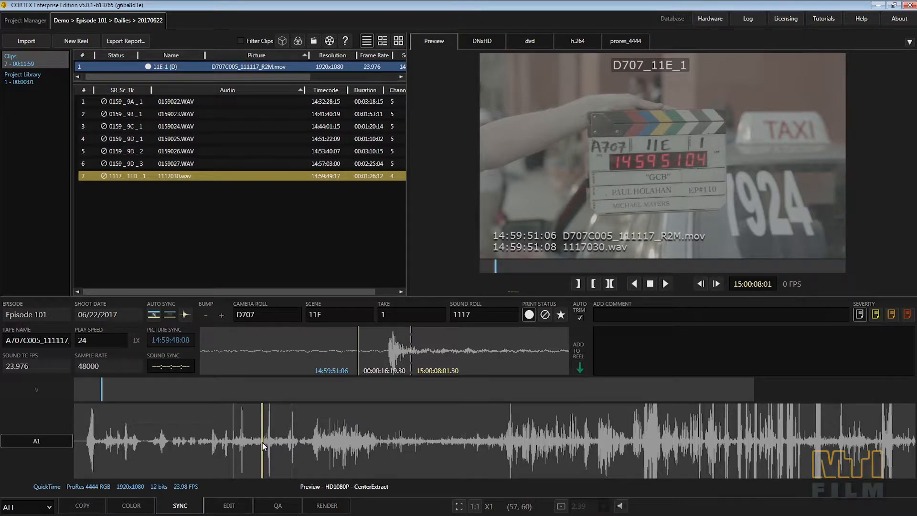
mouse_move(200, 376)
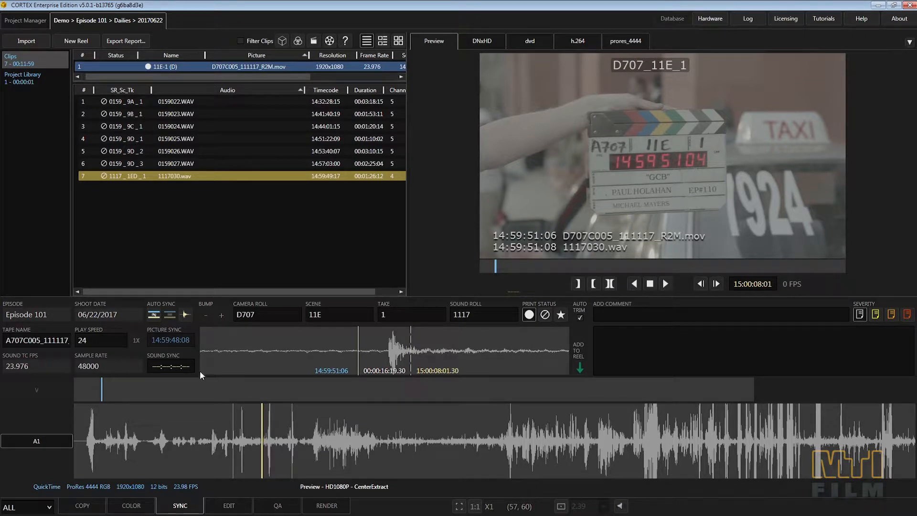
click(184, 314)
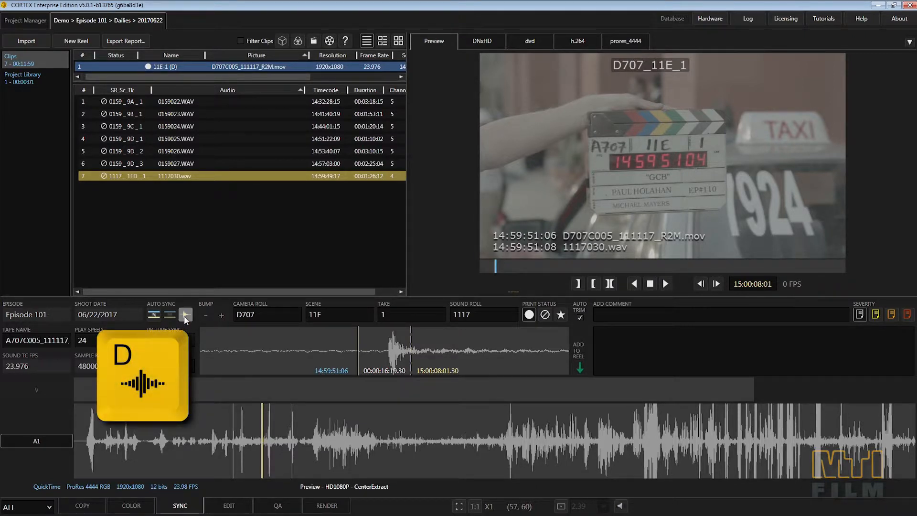
click(185, 314)
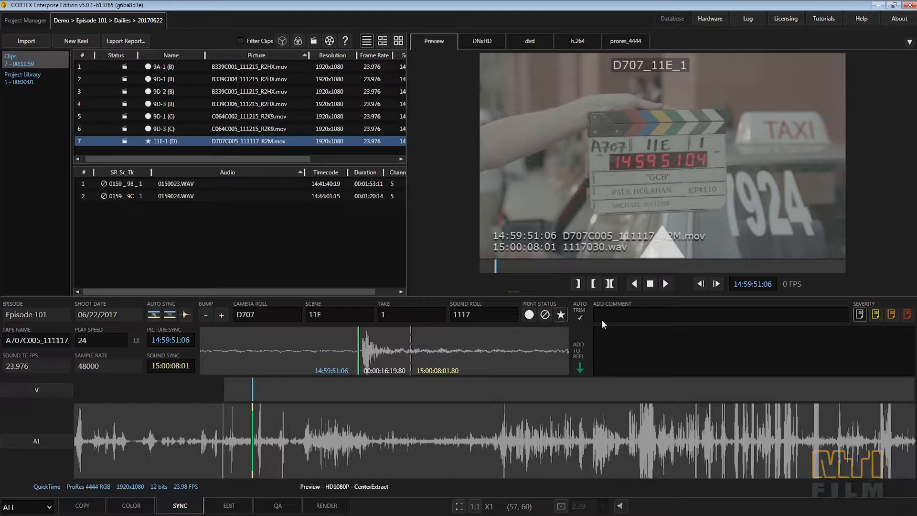
Add a 'Director Favorite' comment to clip 11E-1.
text(Direc)
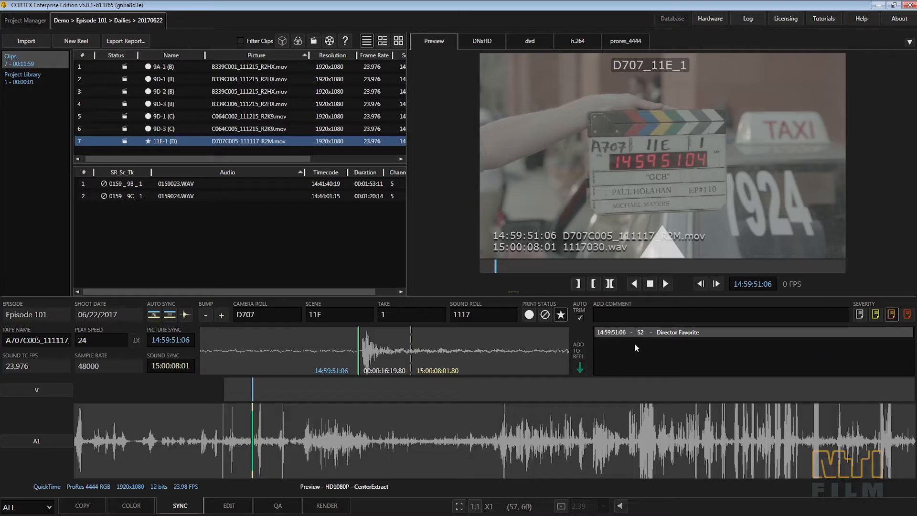
mouse_move(435, 292)
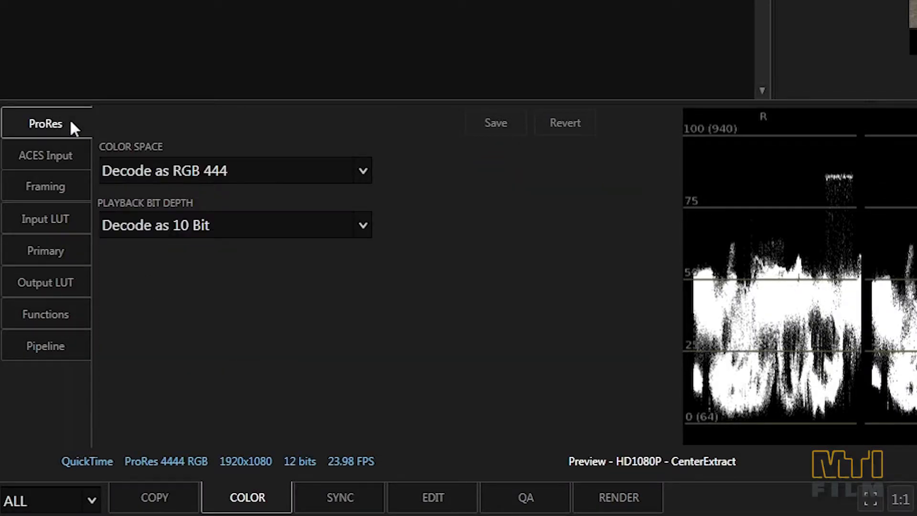
Tour the colour panels — ACES input, framing, primaries, Functions — ending on Subtitle gain 1.0000.
click(46, 155)
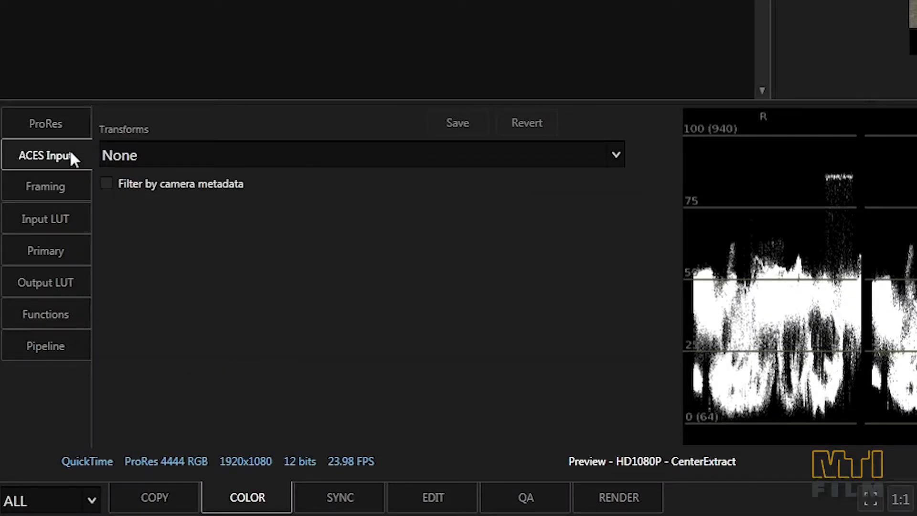
click(45, 186)
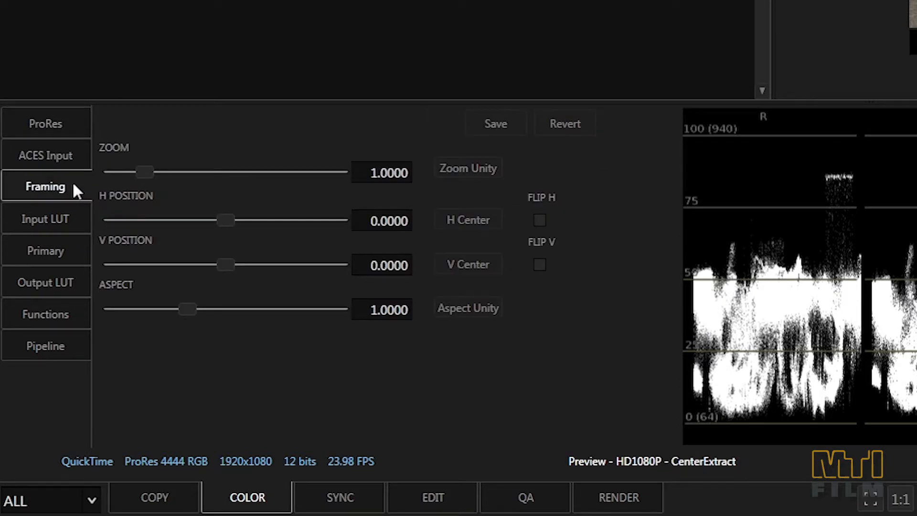
click(45, 251)
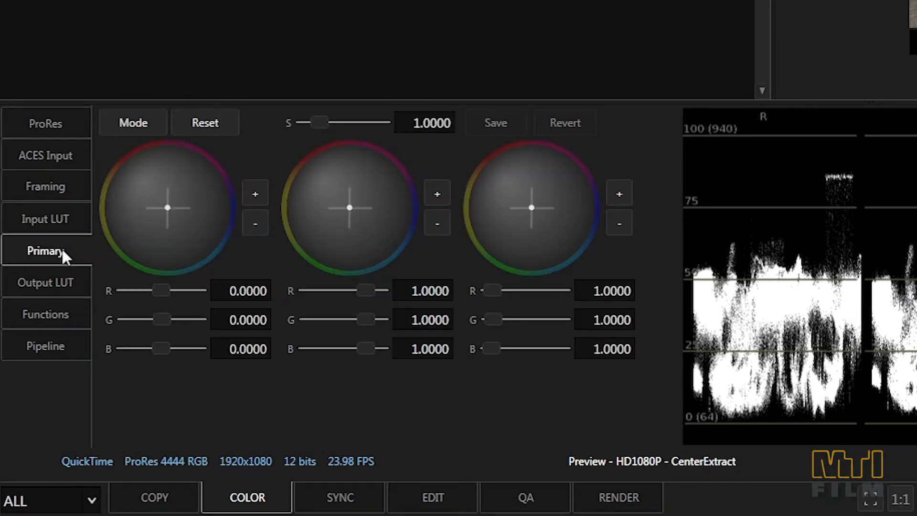
click(45, 314)
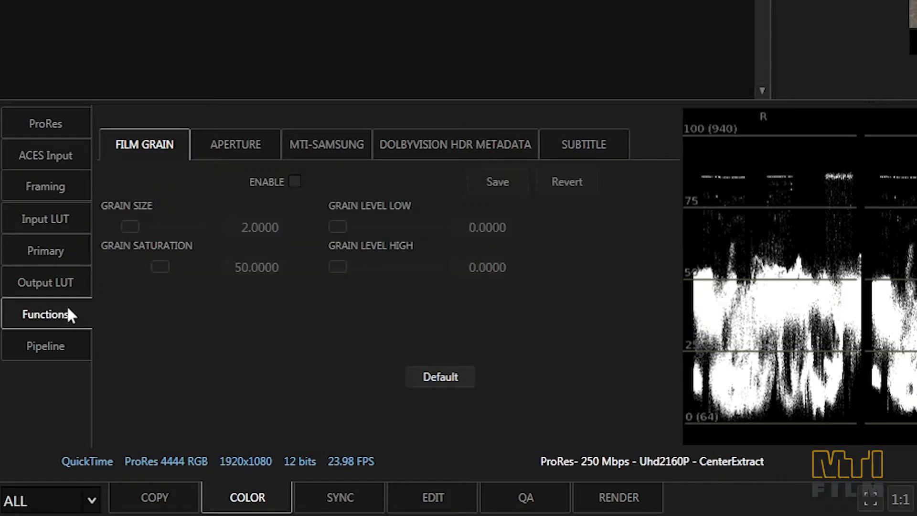
mouse_move(218, 157)
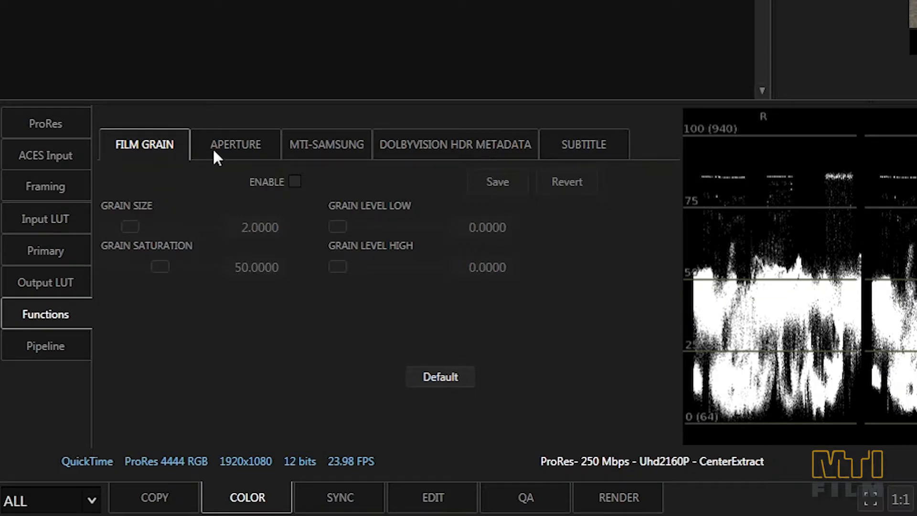
click(325, 144)
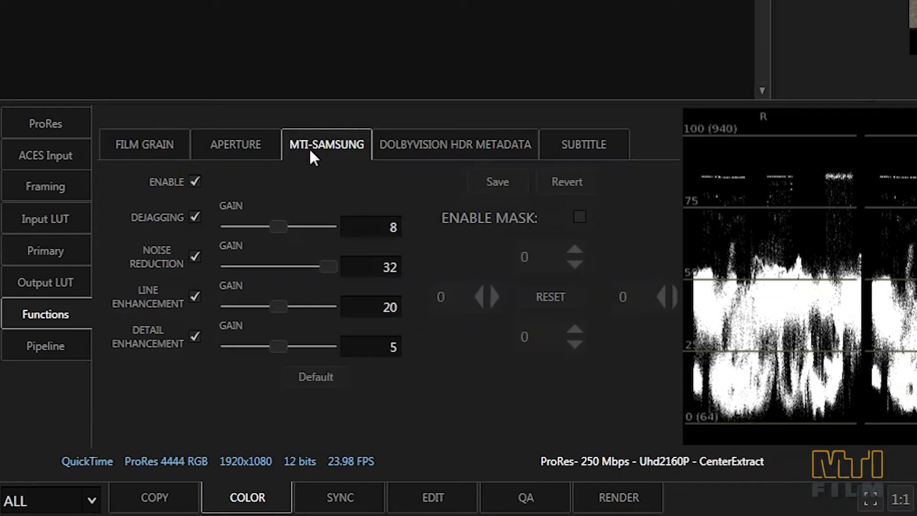
click(454, 144)
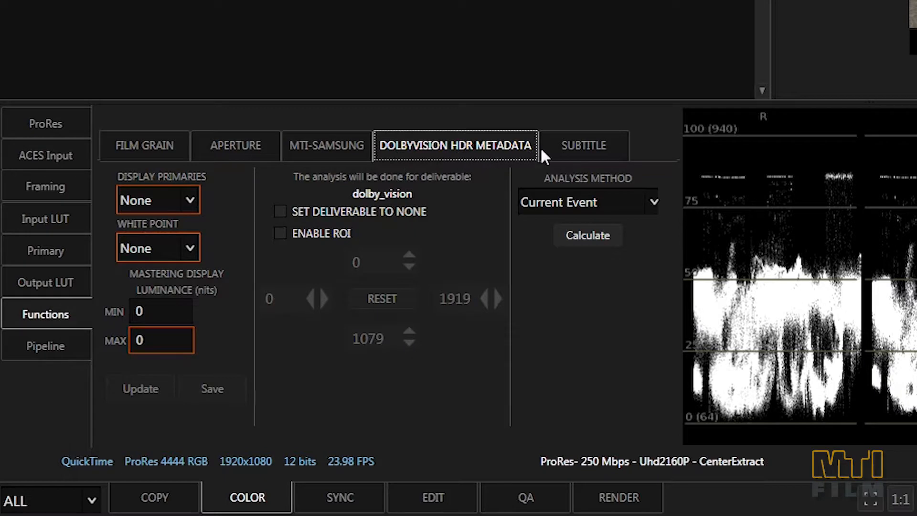
click(582, 144)
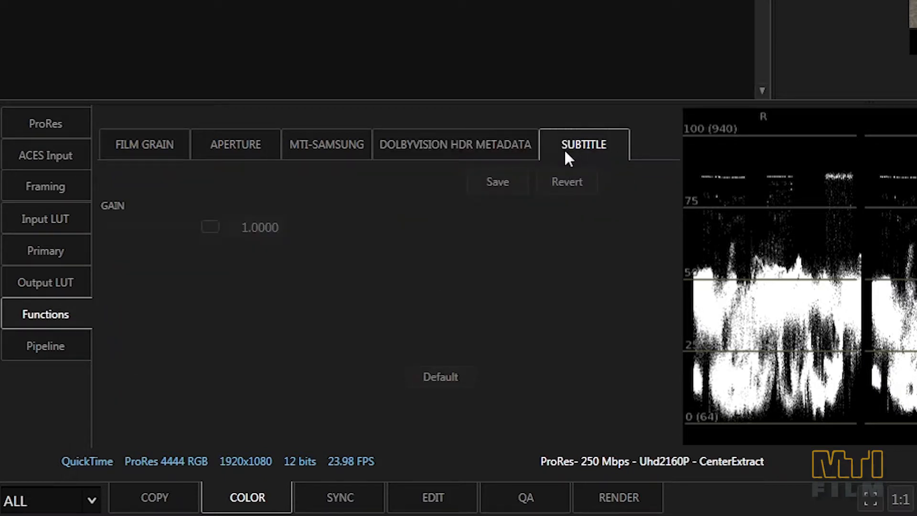
mouse_move(73, 193)
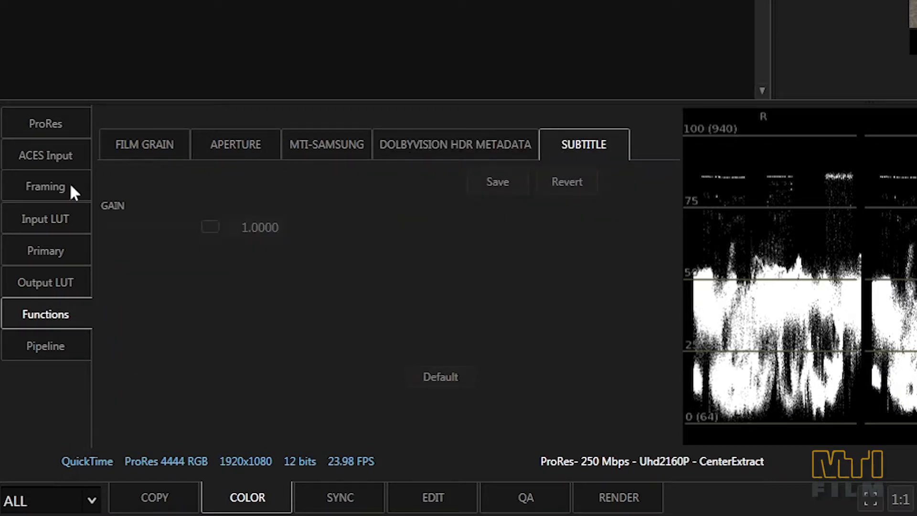
Apply the AlexaV3_EI0800_LogC2Video_Rec709 .cms file as the clip's input LUT.
click(46, 218)
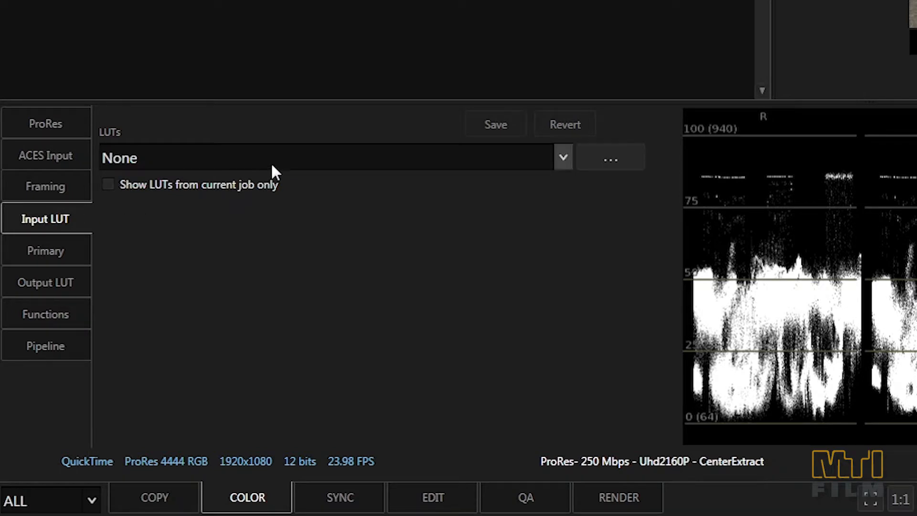
click(560, 157)
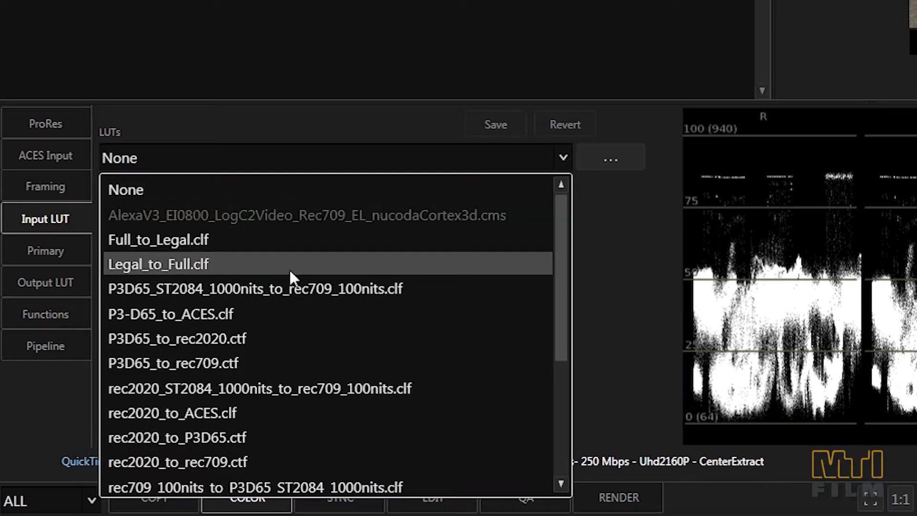
mouse_move(292, 288)
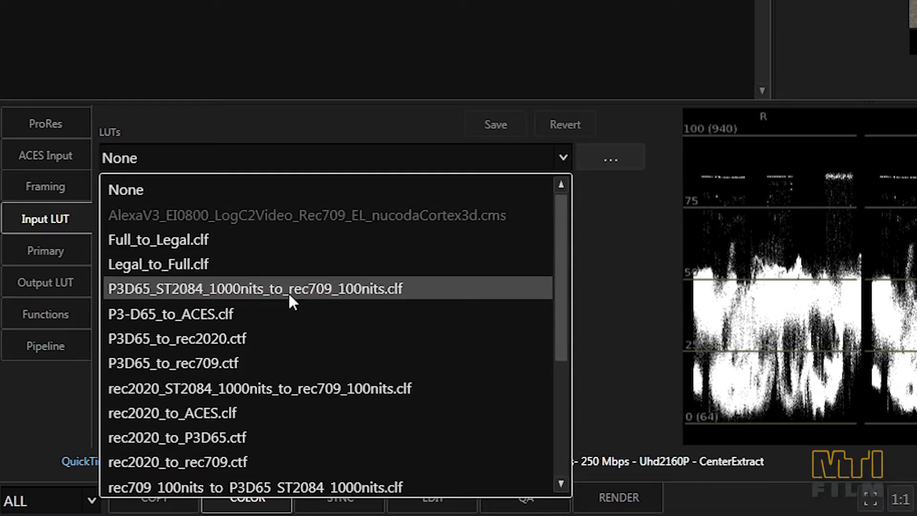
click(307, 215)
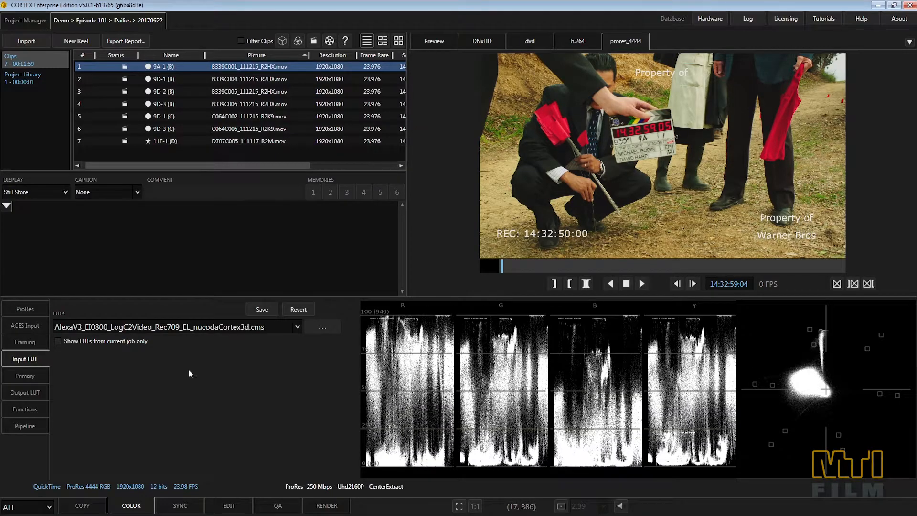
Show the Primary grade, flip its mode to RGB sliders and back to colour wheels.
click(25, 373)
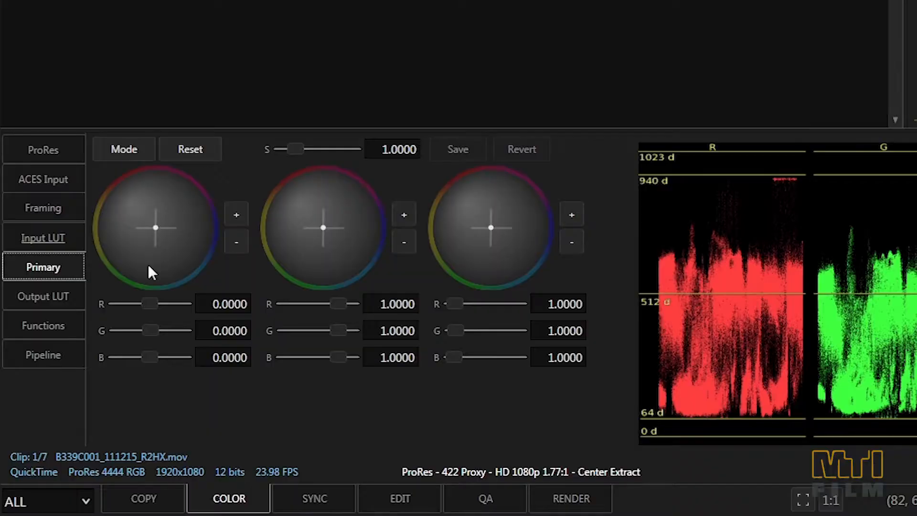
mouse_move(495, 275)
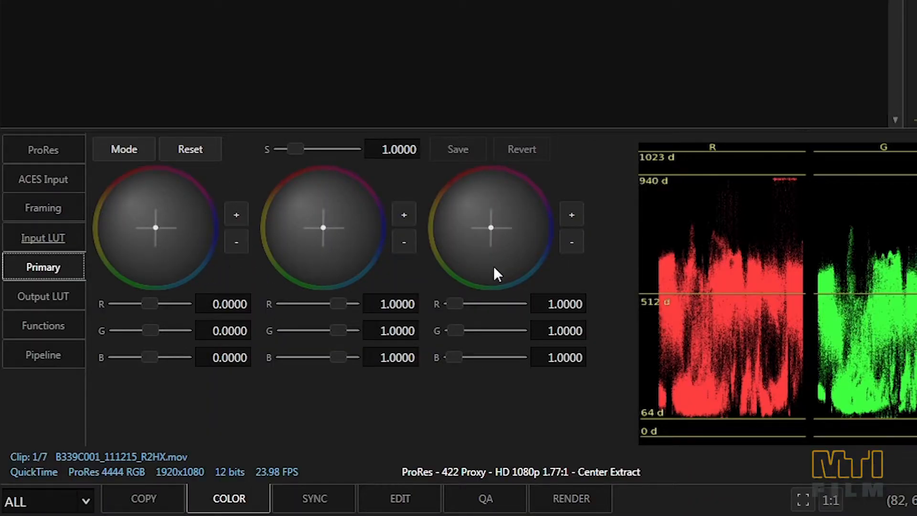
click(124, 149)
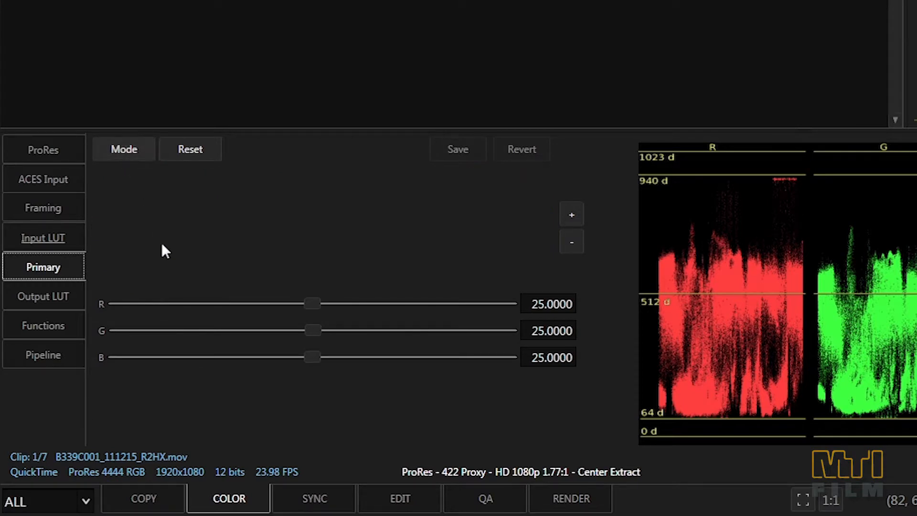
mouse_move(218, 389)
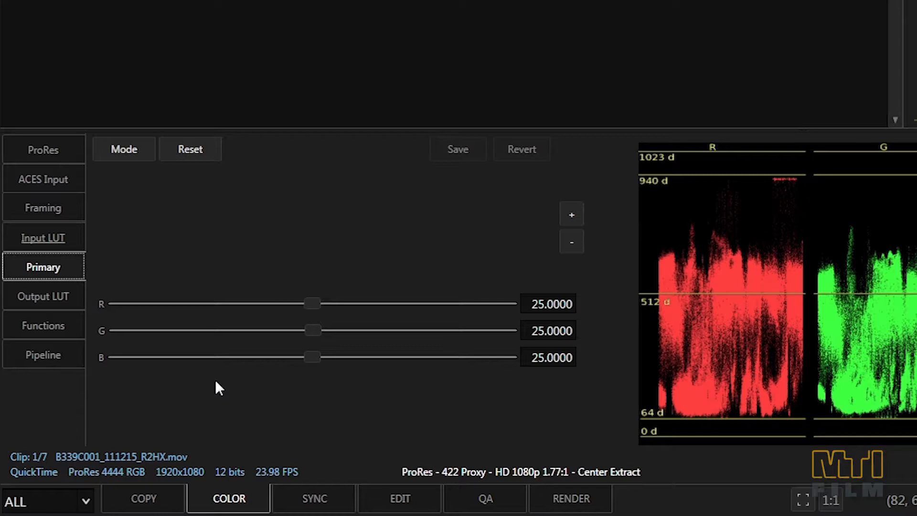
mouse_move(123, 220)
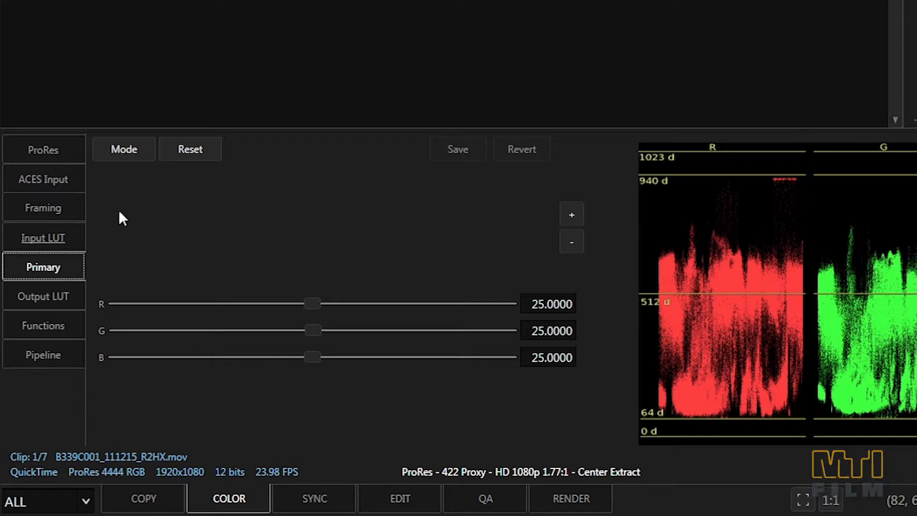
click(123, 149)
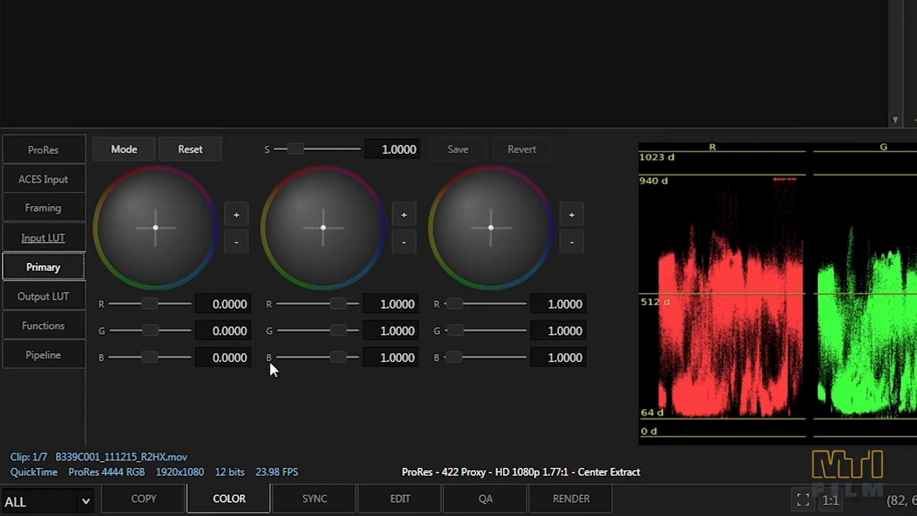
mouse_move(333, 424)
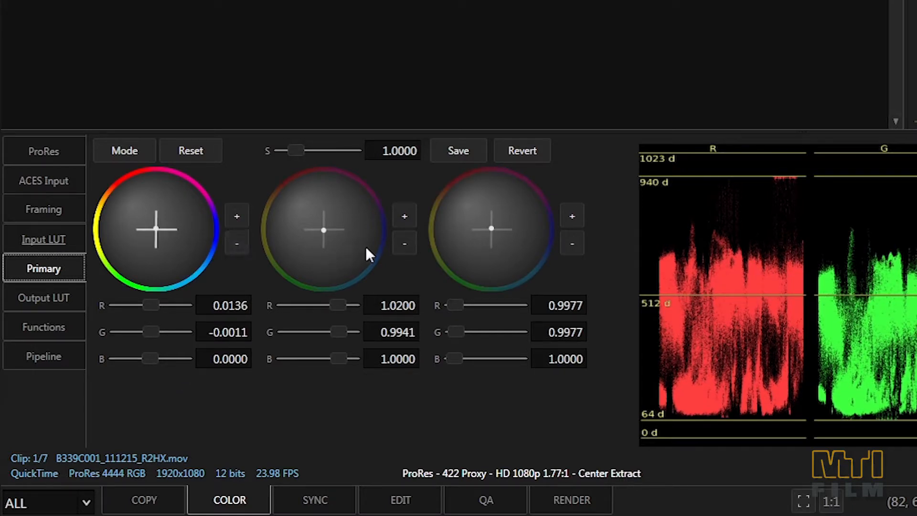
Lower gamma a coarse step on the gamma wheel, then nudge it back up in fine increments.
click(403, 244)
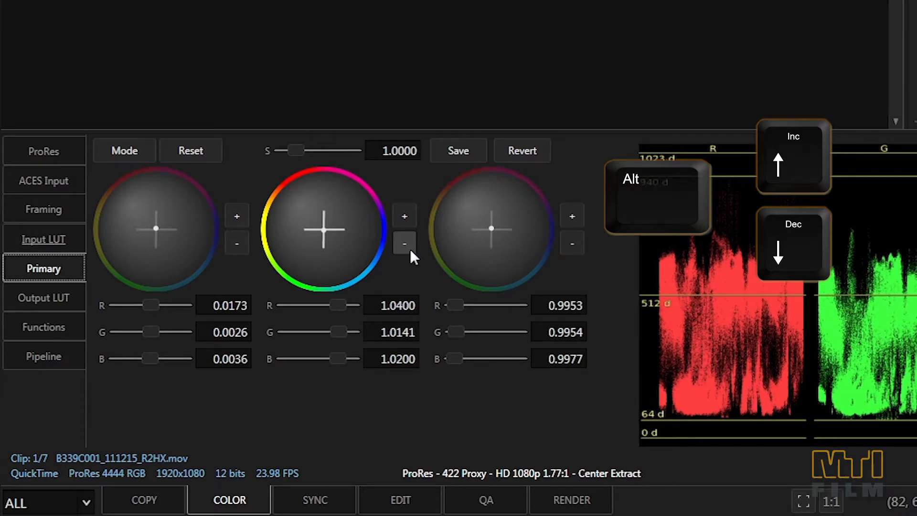
click(793, 157)
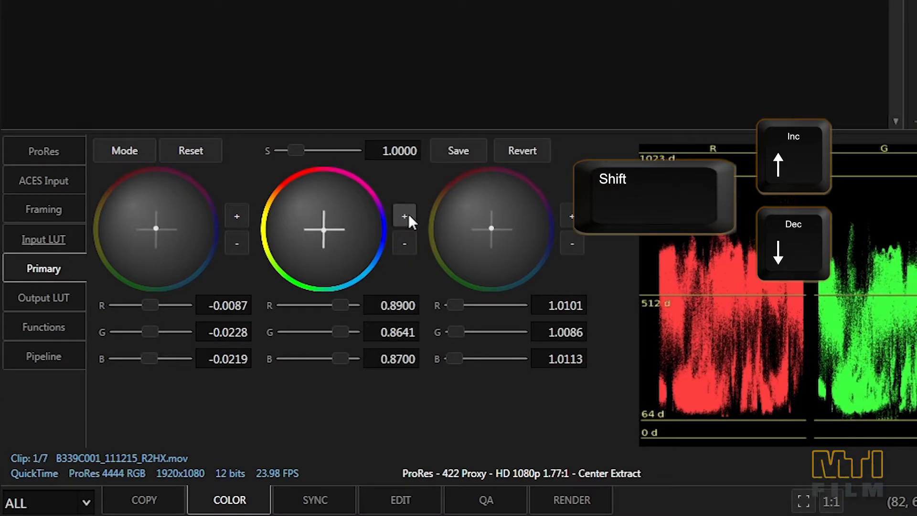
click(404, 243)
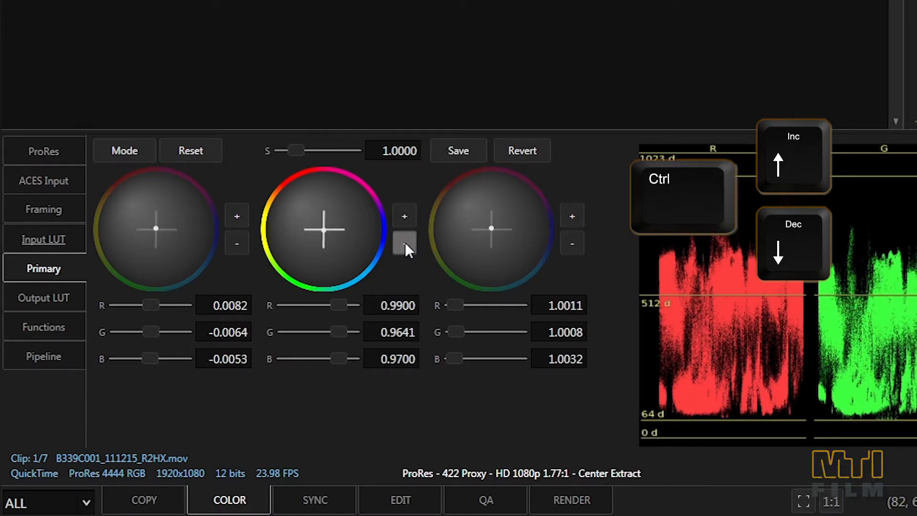
click(404, 242)
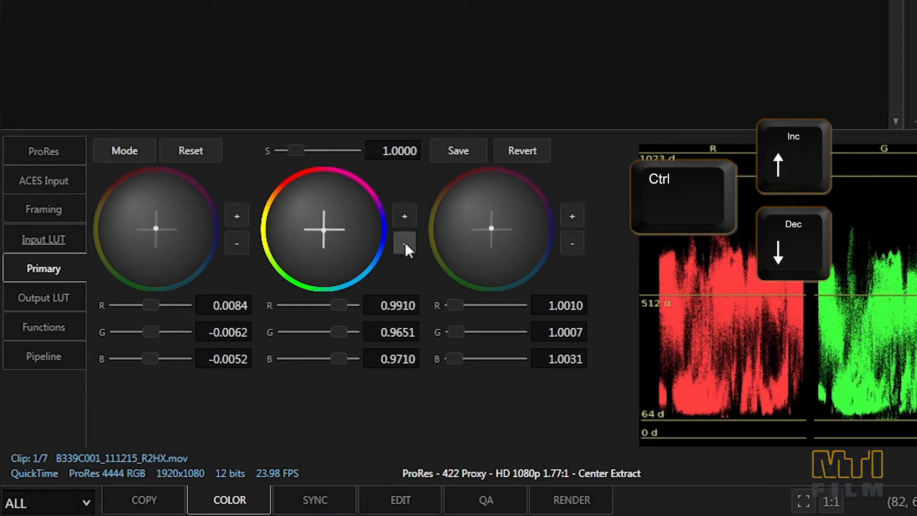
click(404, 243)
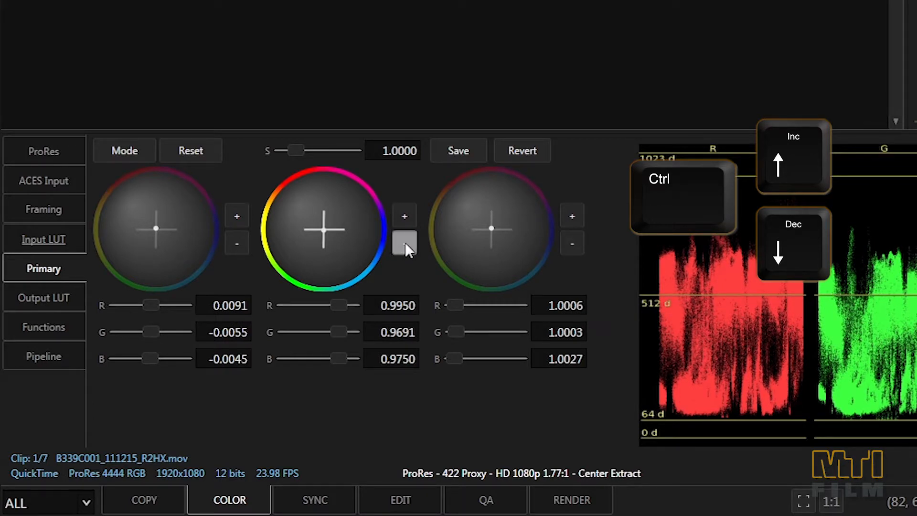
click(405, 243)
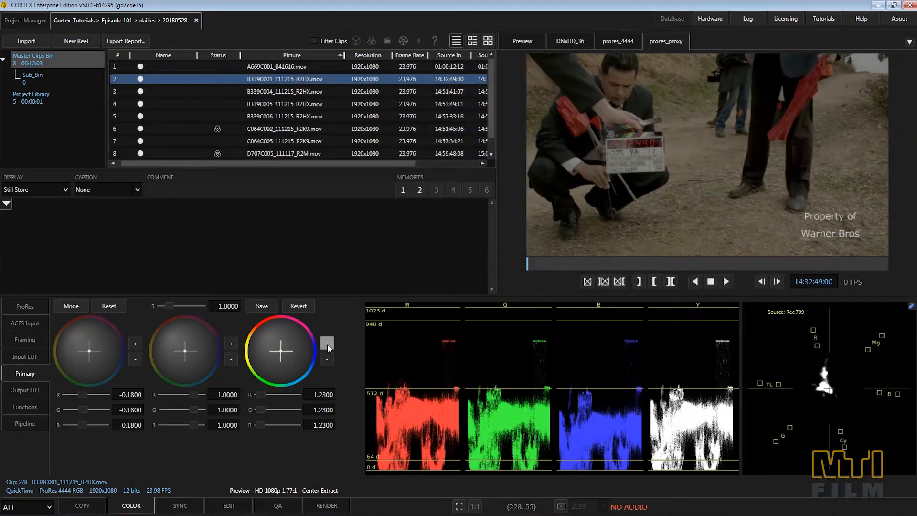
Raise the grade's gain and scrub to a later point in clip B339C001.
click(326, 342)
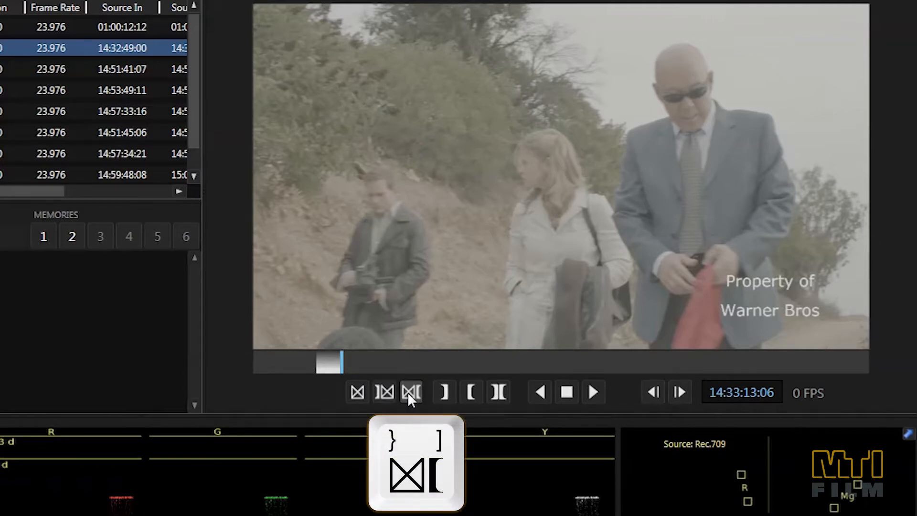
mouse_move(421, 370)
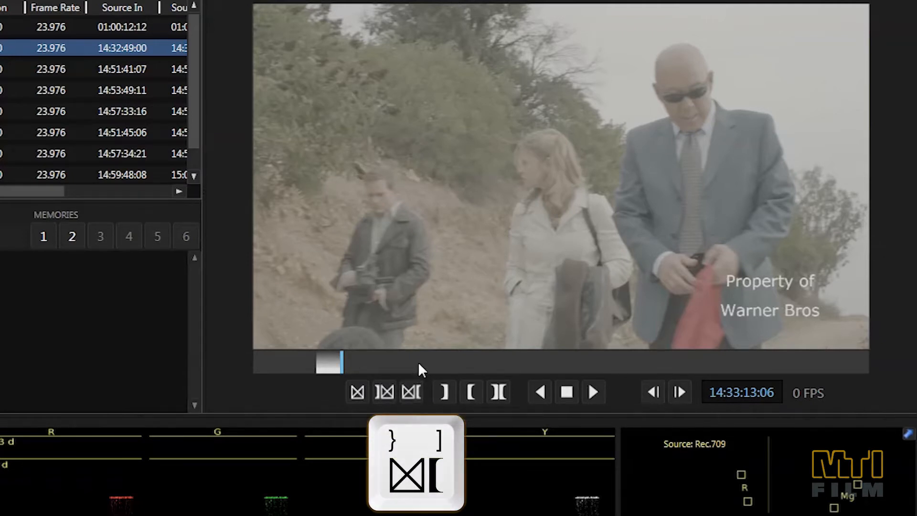
click(432, 366)
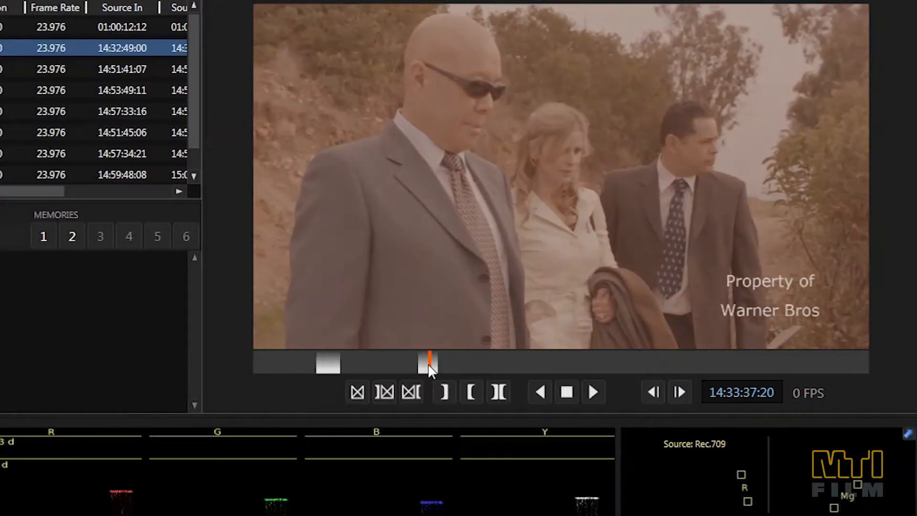
Clear all dissolve markers from clip B339C001 with Ctrl+P.
key(ctrl+p)
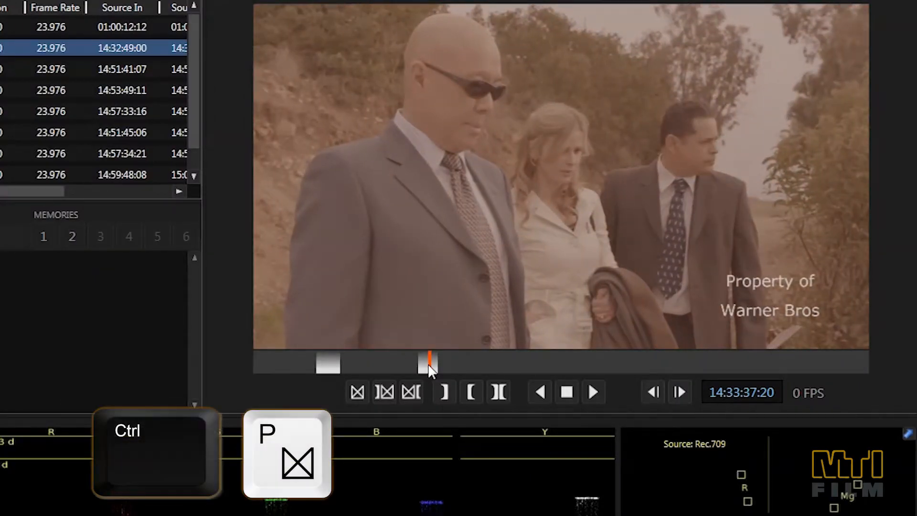
key(ctrl+p)
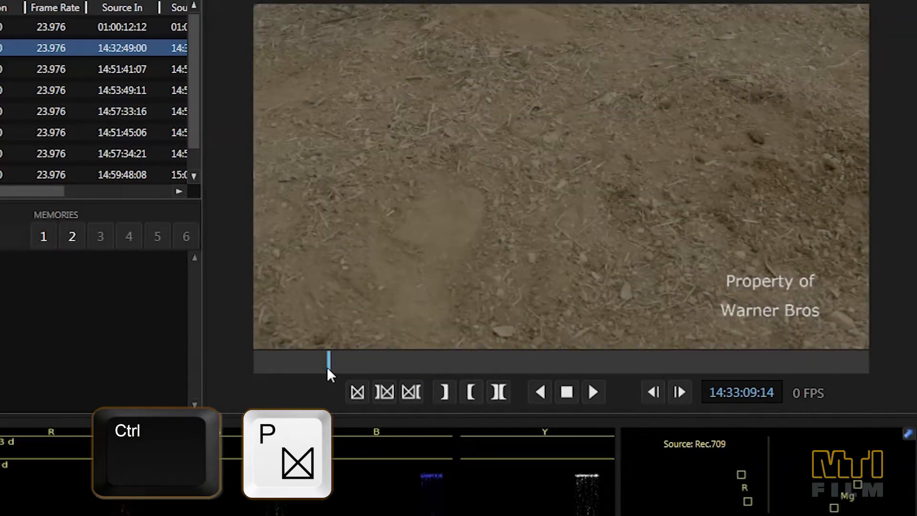
key(ctrl+p)
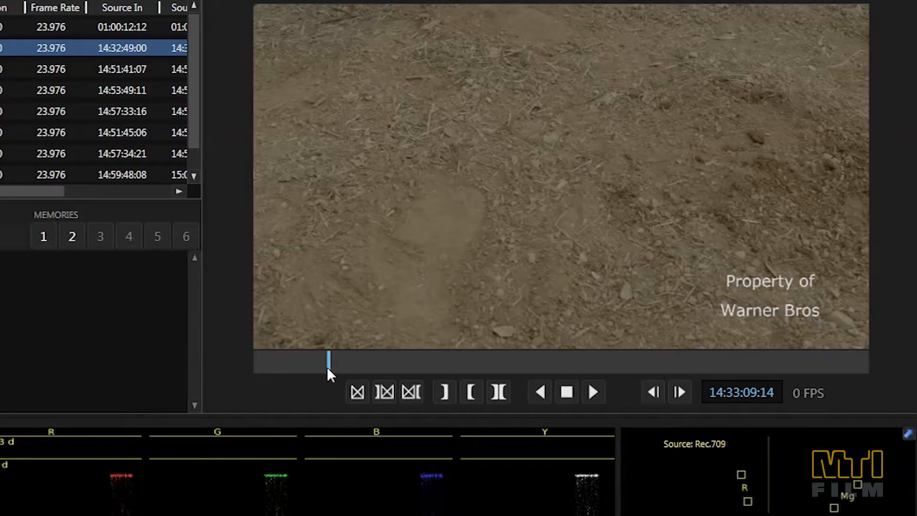
key(b)
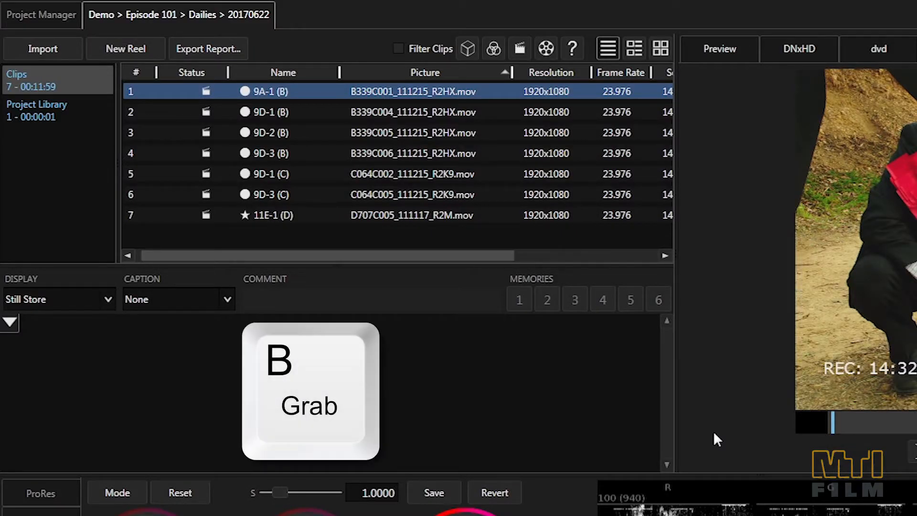
Grab a still of the slate frame and switch the gallery display to Still Store.
key(b)
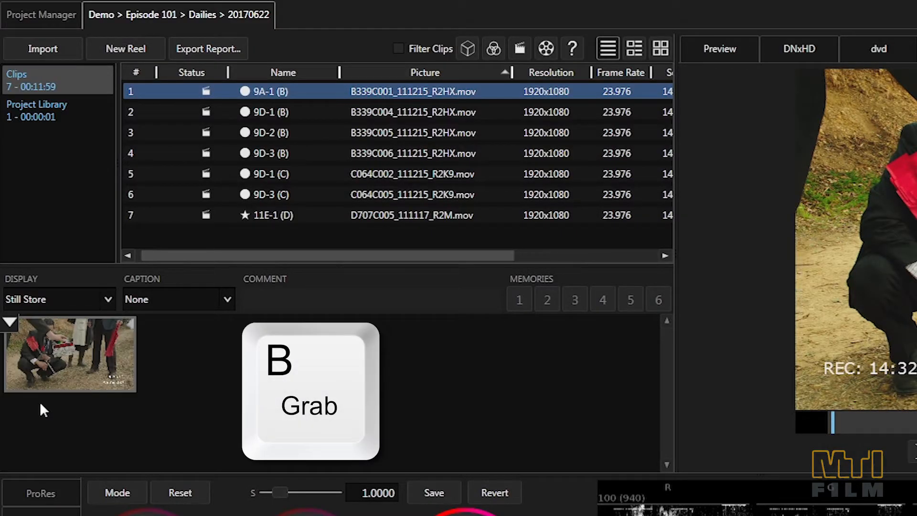
click(58, 299)
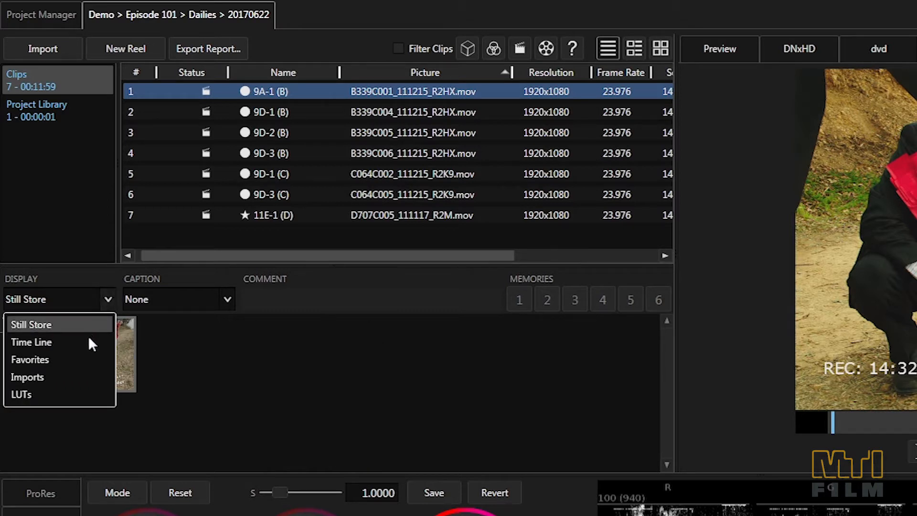
click(31, 342)
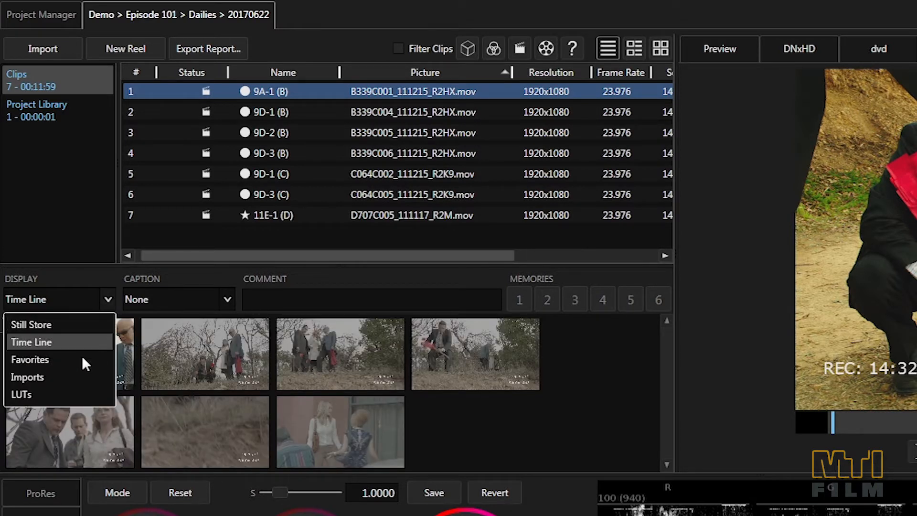
mouse_move(69, 325)
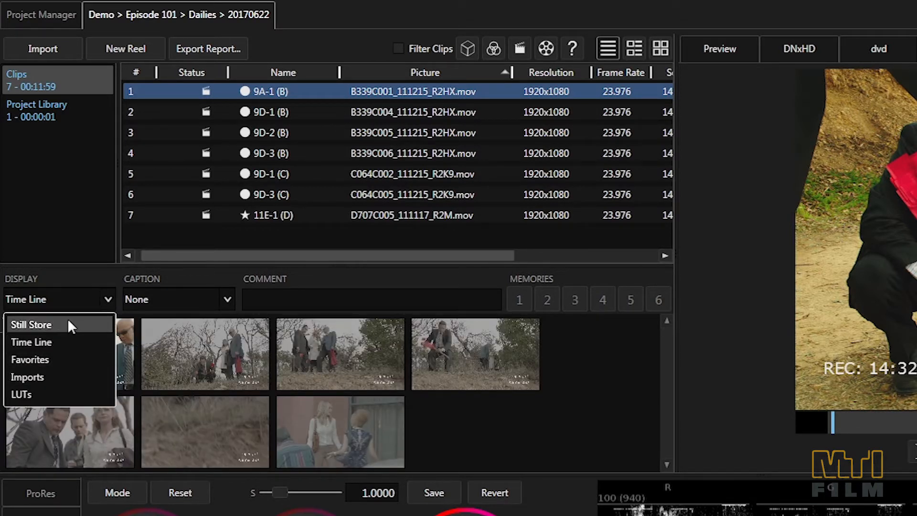
click(31, 325)
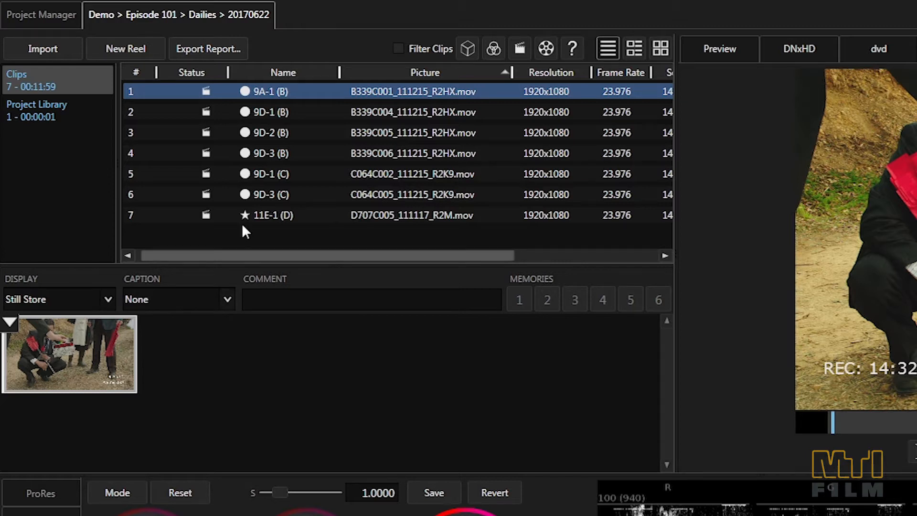
Select clips 9D-1 (B) through 9D-3 (C) and apply the stored still's grade to them.
click(269, 112)
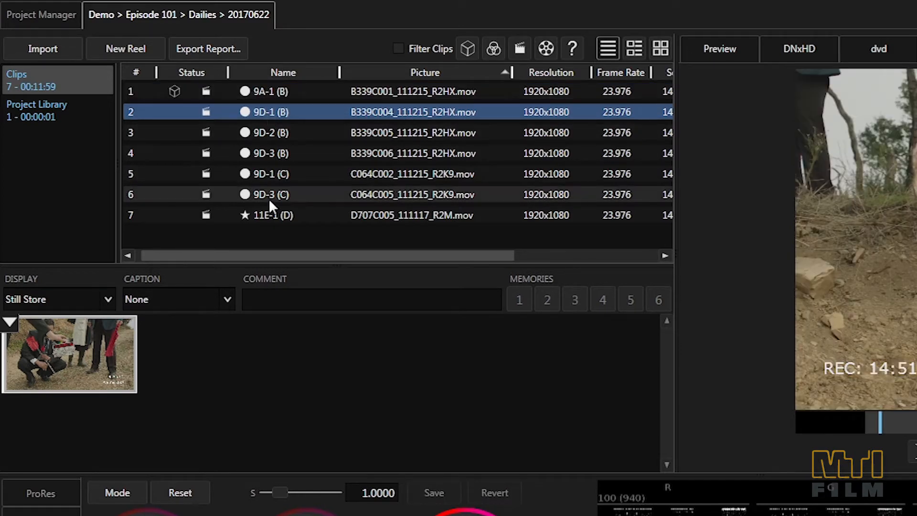
click(269, 194)
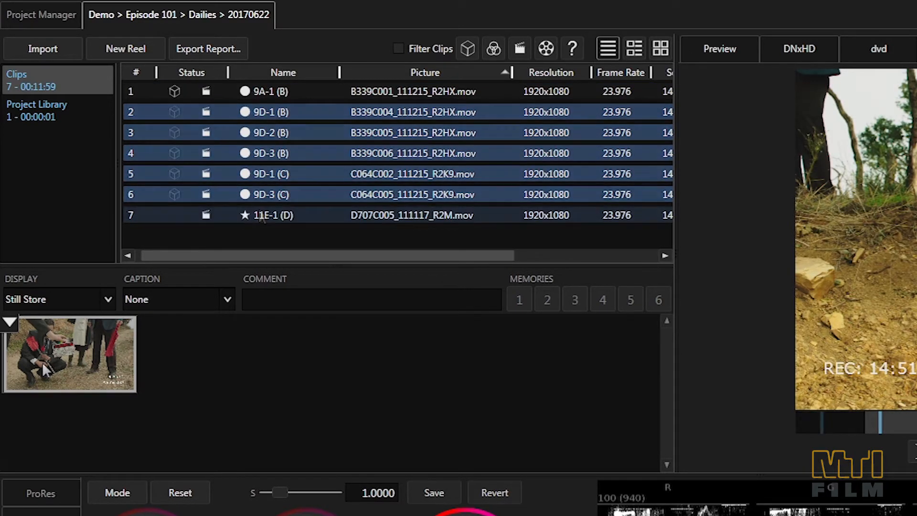
right_click(69, 353)
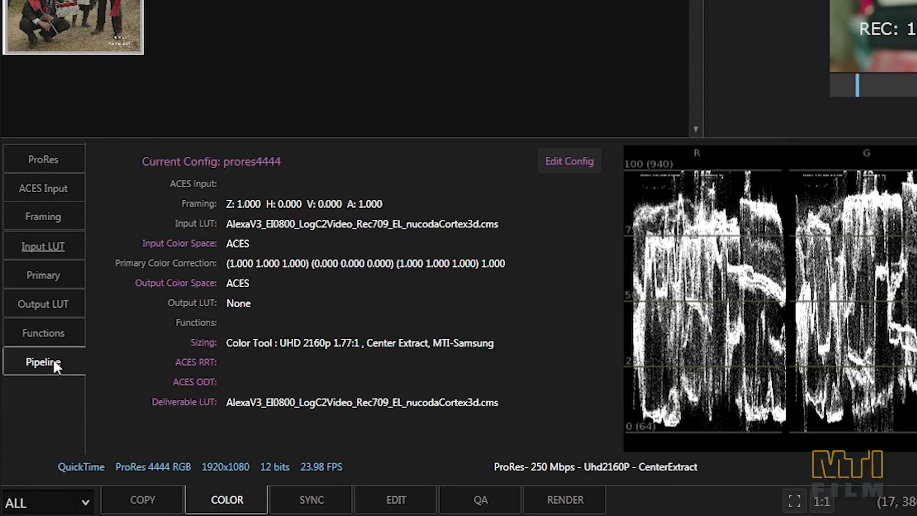
mouse_move(351, 272)
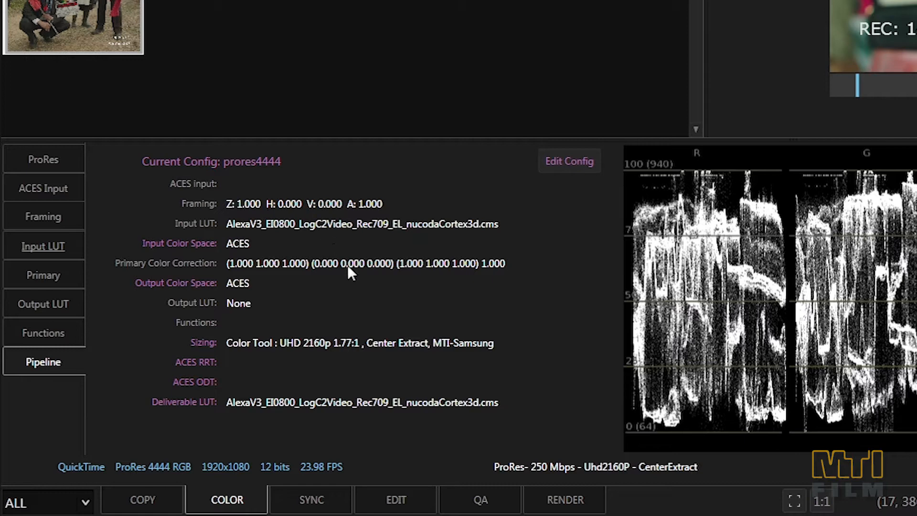
mouse_move(504, 420)
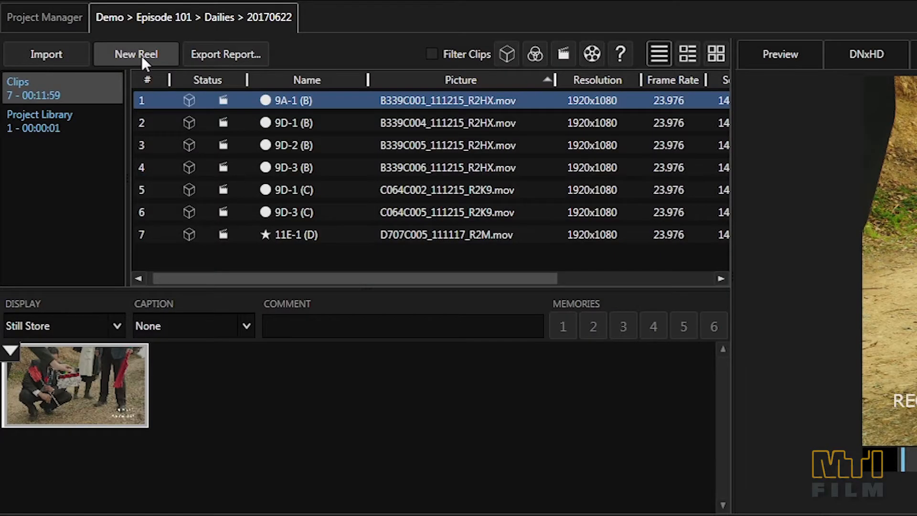
Start a new reel 101R01 using Source timecode.
click(135, 54)
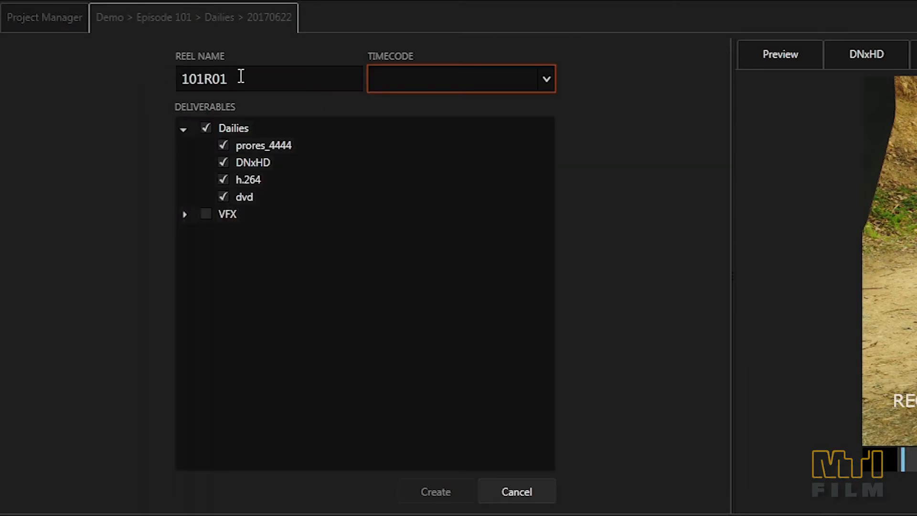
click(543, 78)
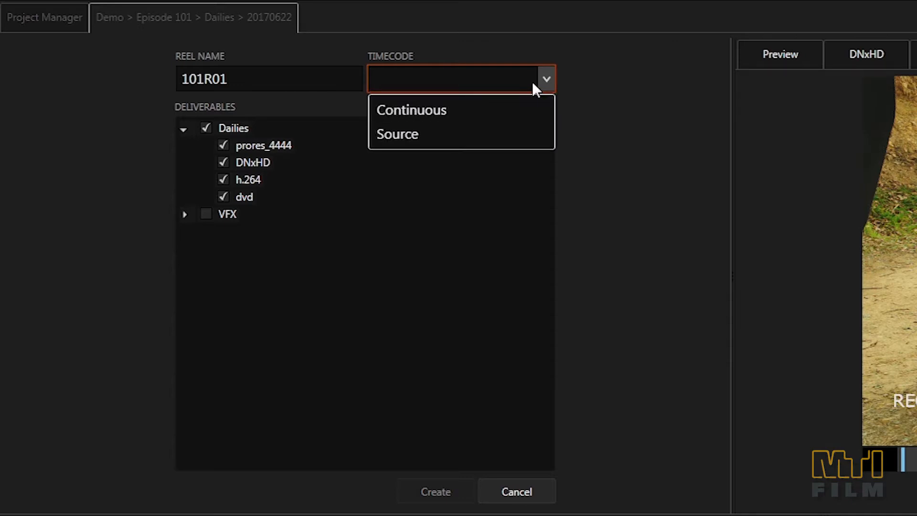
click(397, 133)
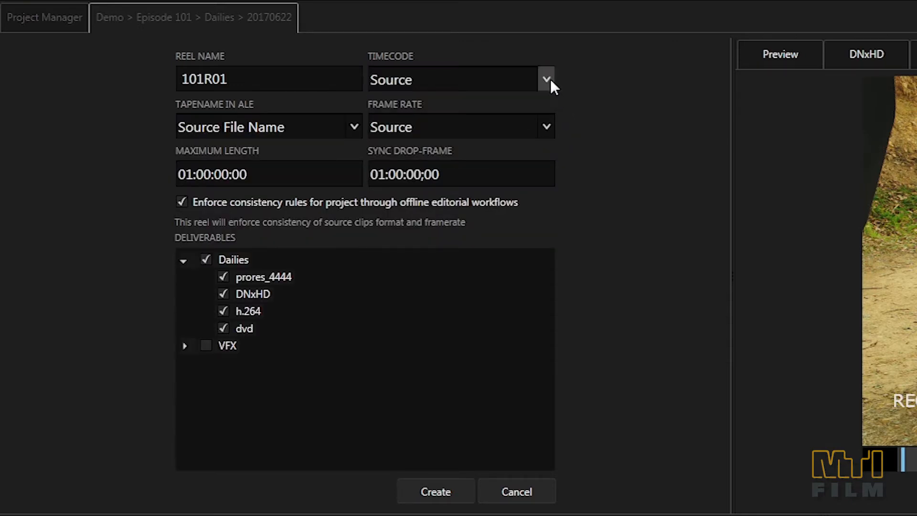
click(545, 79)
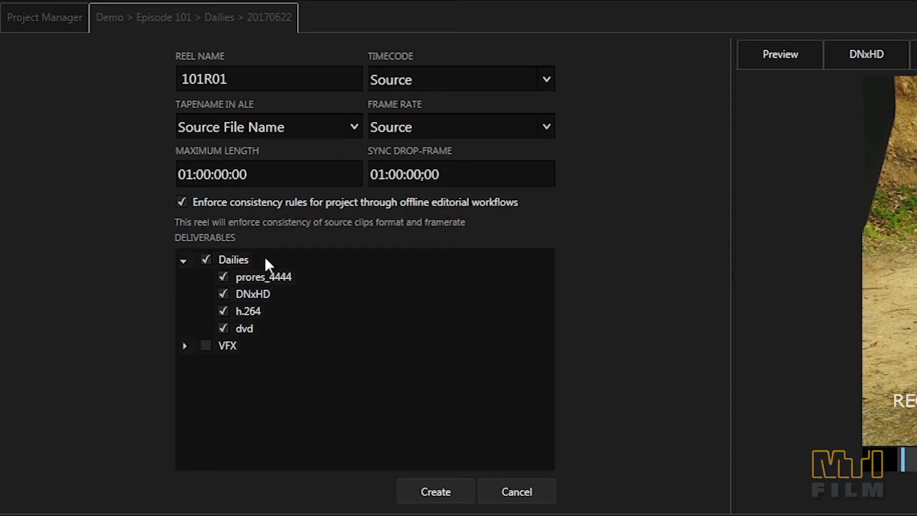
mouse_move(262, 267)
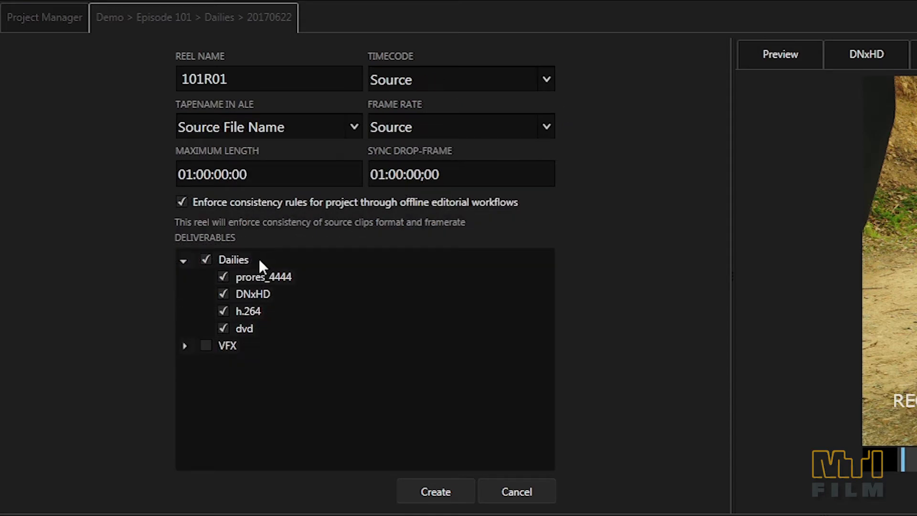
mouse_move(188, 363)
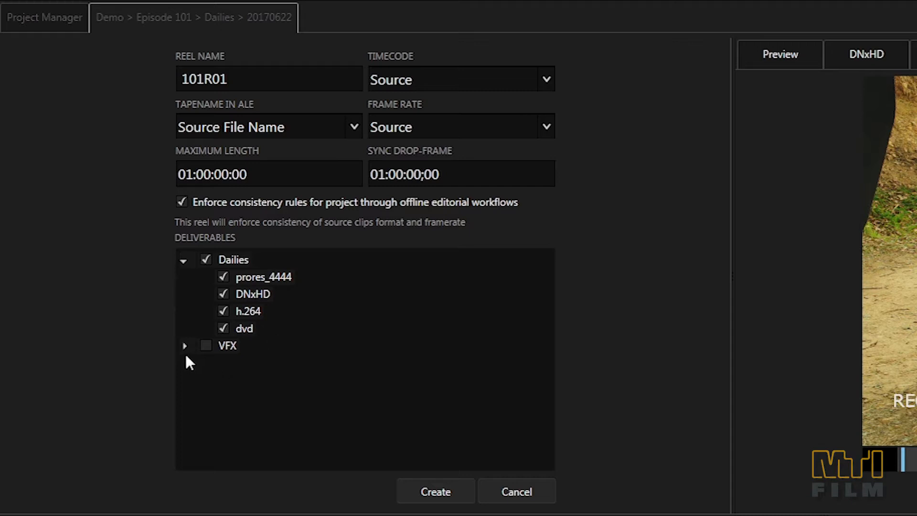
Drop prores_4444 from the dailies deliverables and create the reel.
click(184, 345)
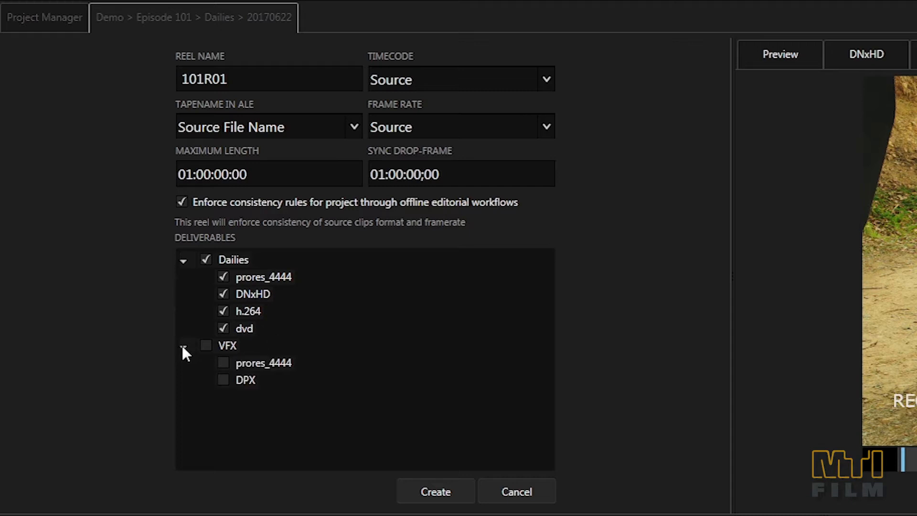
click(222, 275)
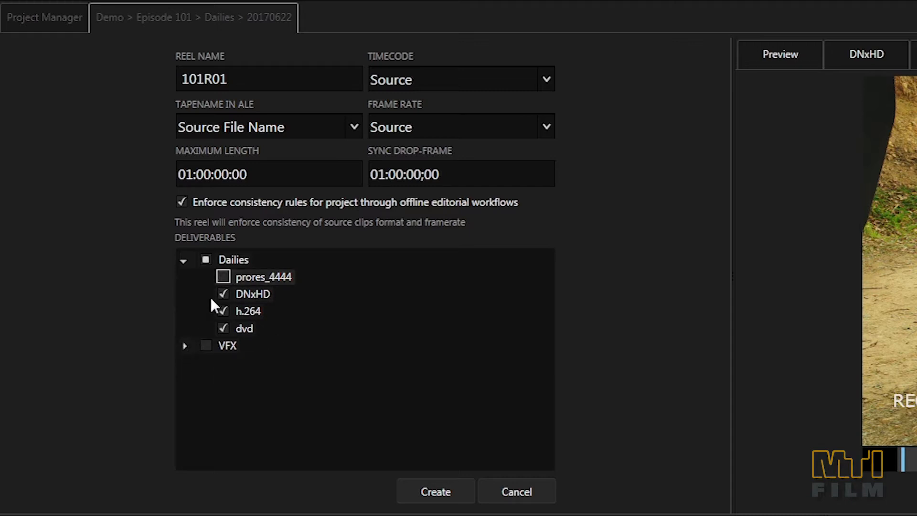
click(223, 327)
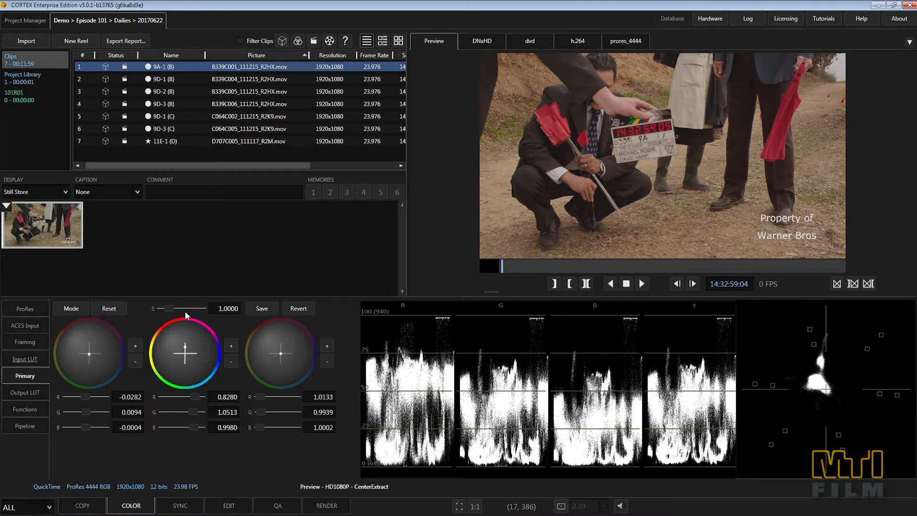
mouse_move(186, 349)
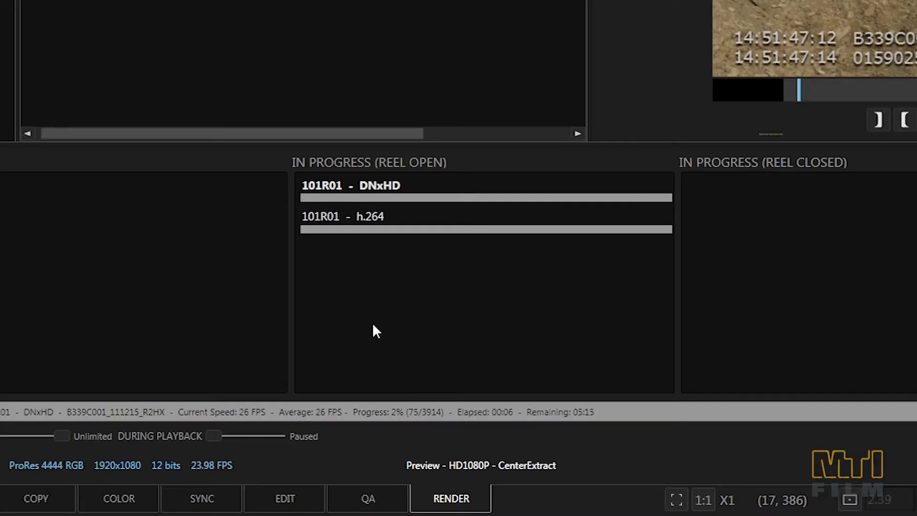
mouse_move(370, 320)
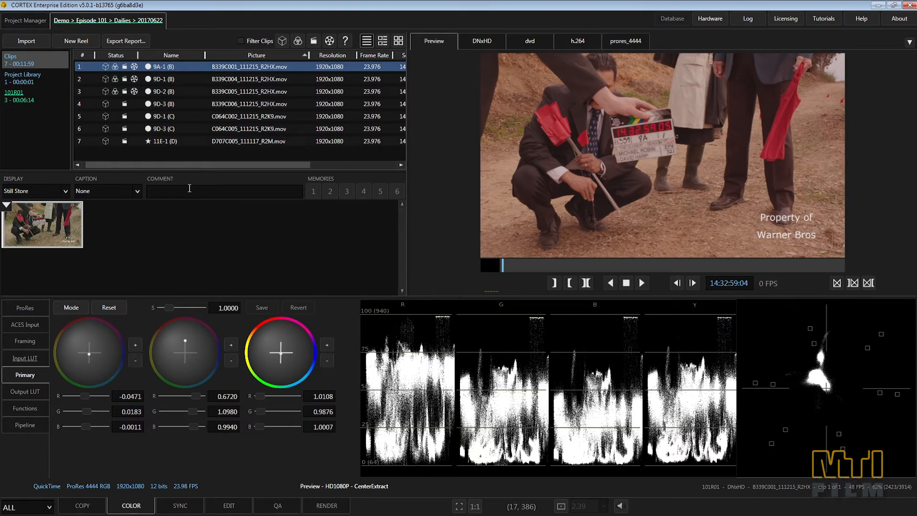
mouse_move(184, 351)
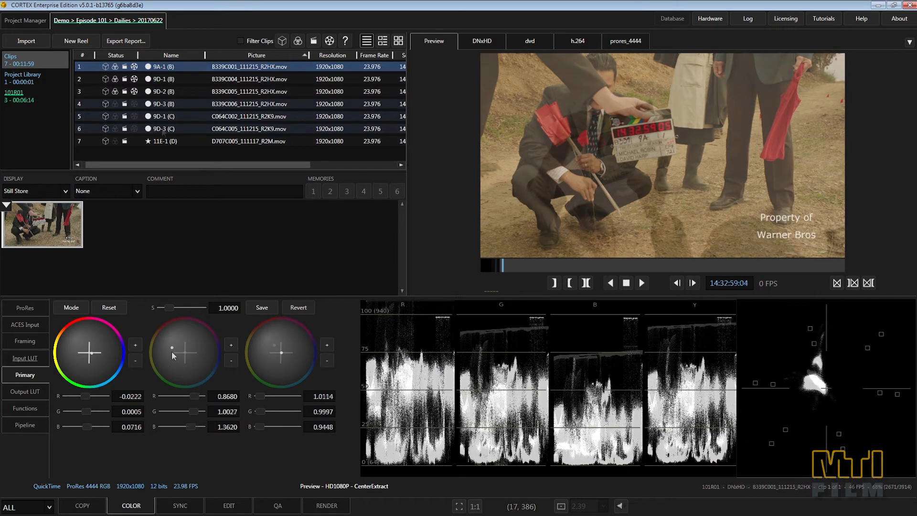
Open reel 101R01 from the bin list to see its six clips.
click(14, 93)
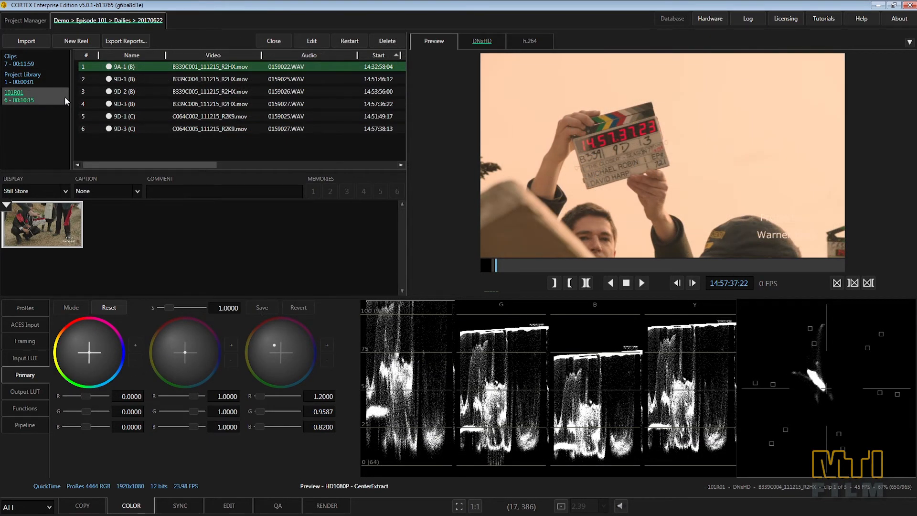
Close reel 101R01 and view its renders in the Render queue.
click(272, 40)
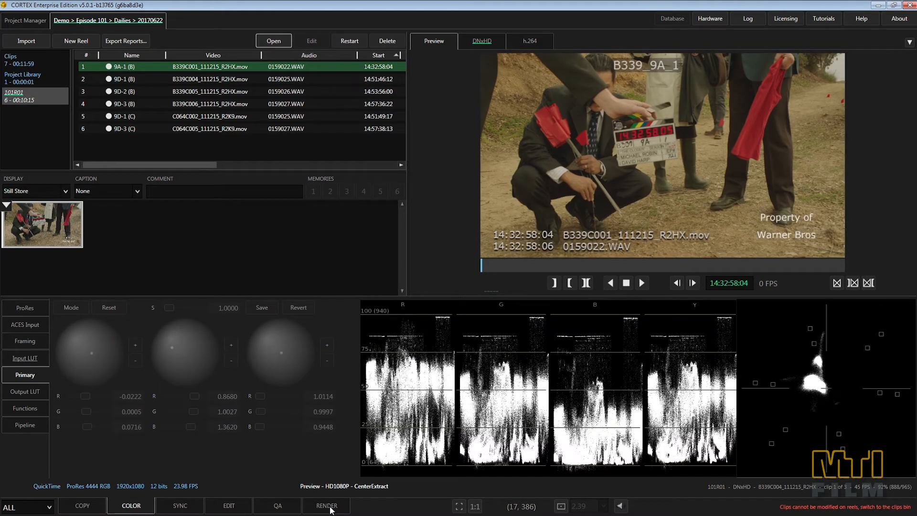
click(327, 505)
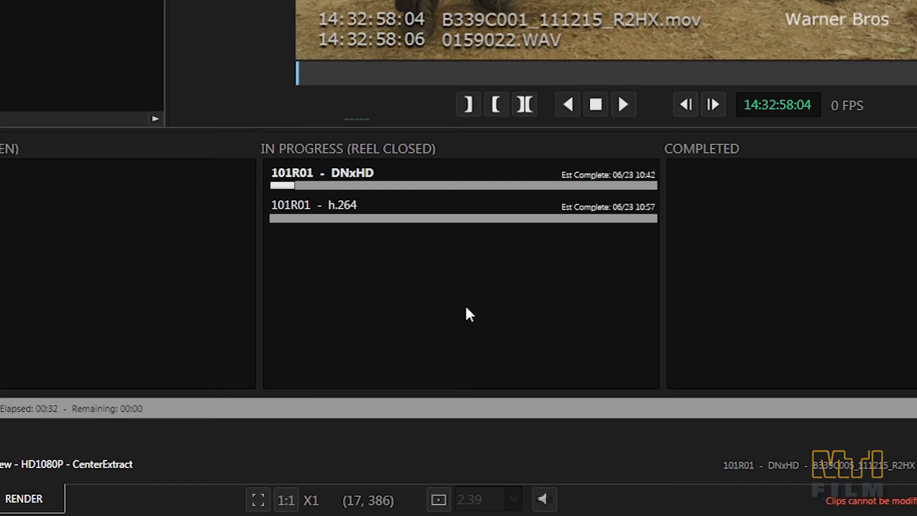
Bring up the priority options for the 101R01 h.264 render job.
right_click(342, 204)
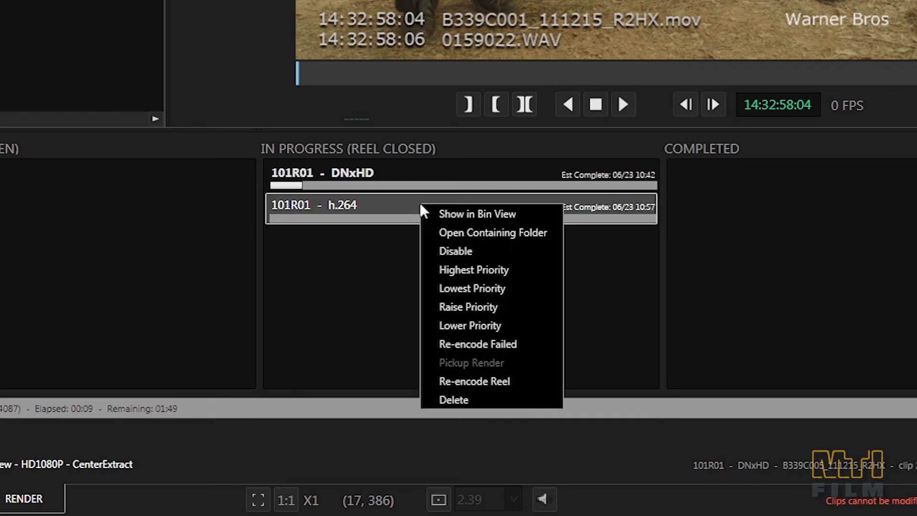
mouse_move(522, 300)
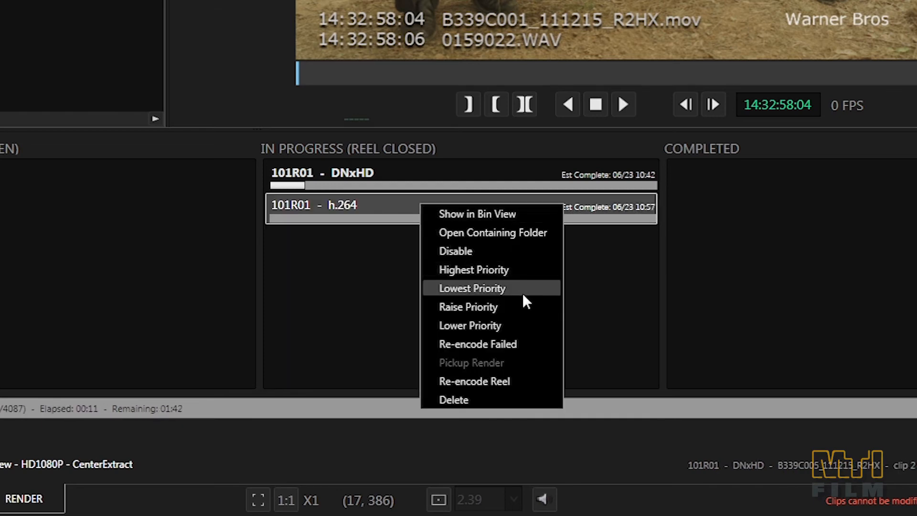
mouse_move(526, 324)
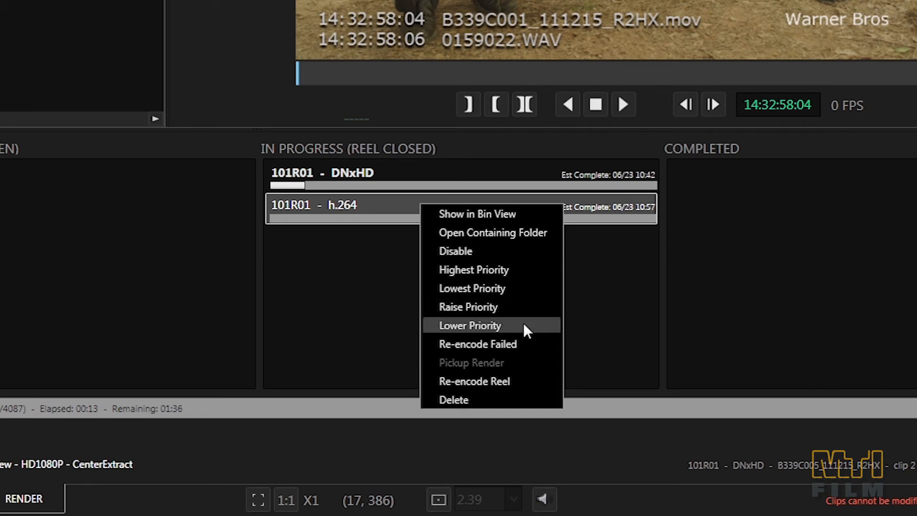